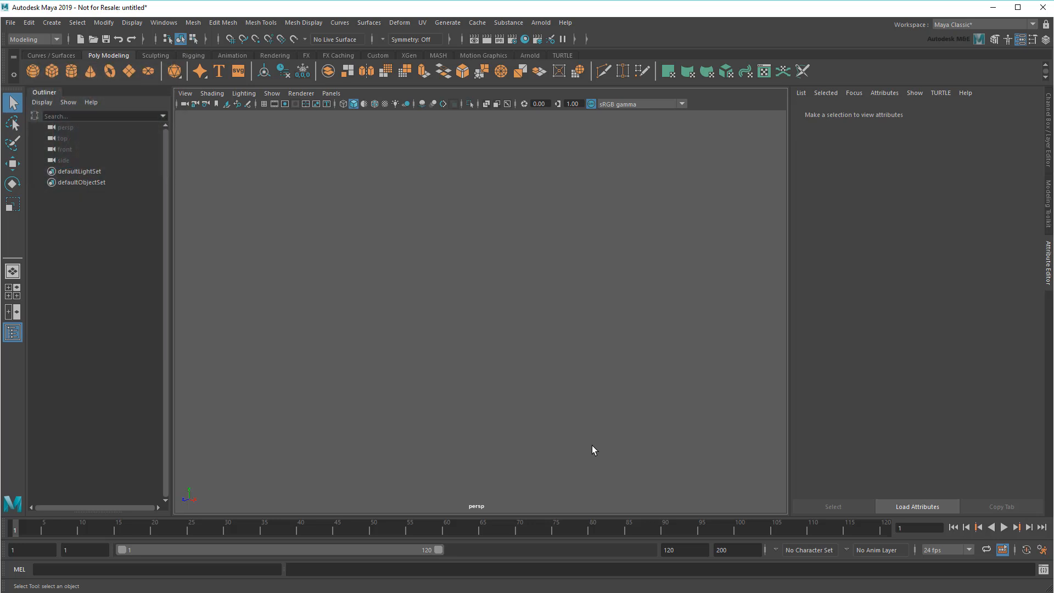
- Load the city_corner.ma scene from the newyork scenes folder
click(10, 22)
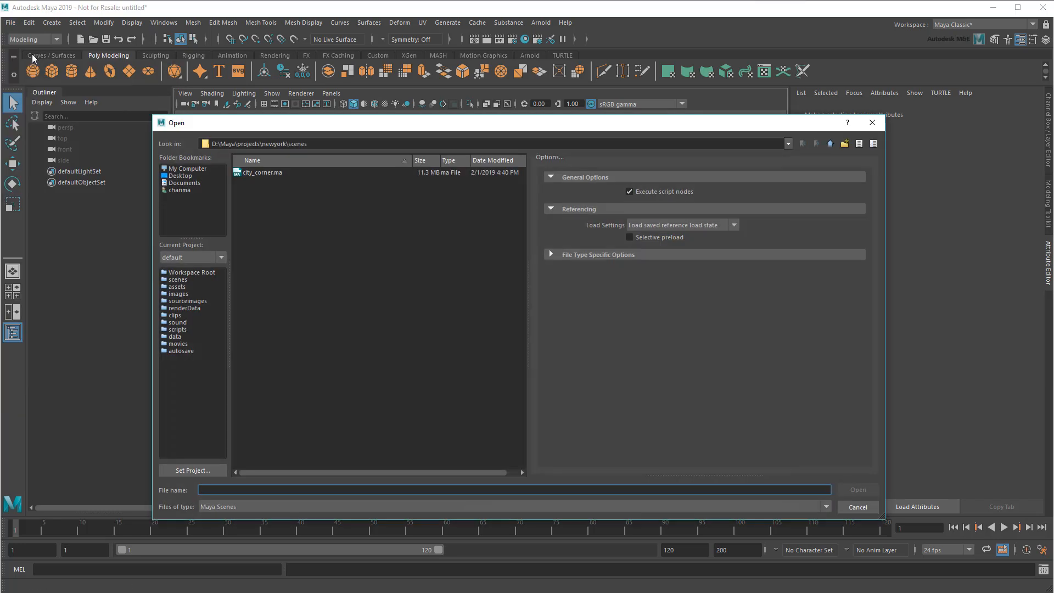
click(262, 172)
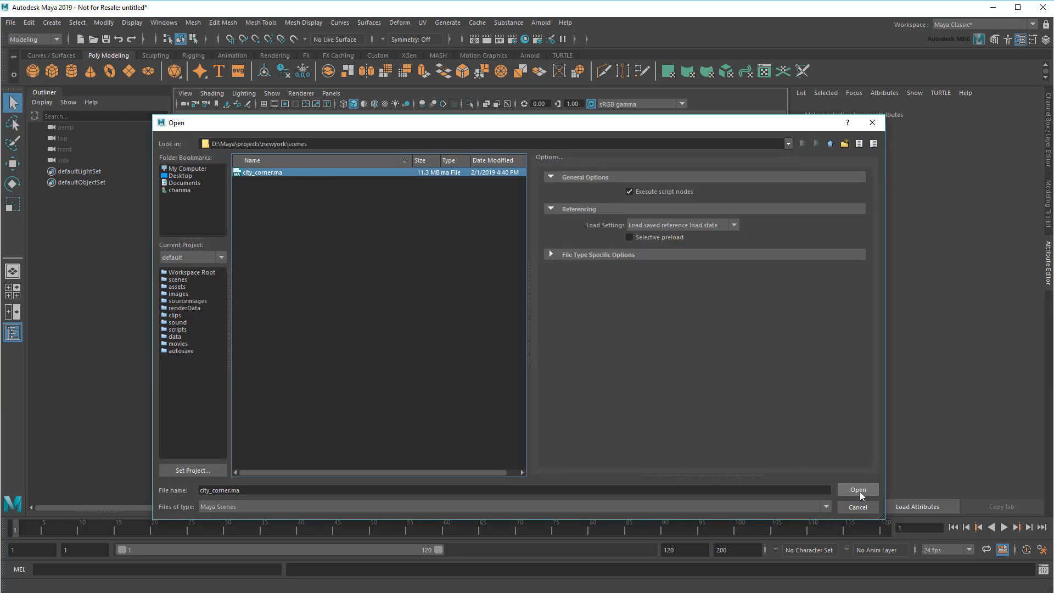
click(858, 490)
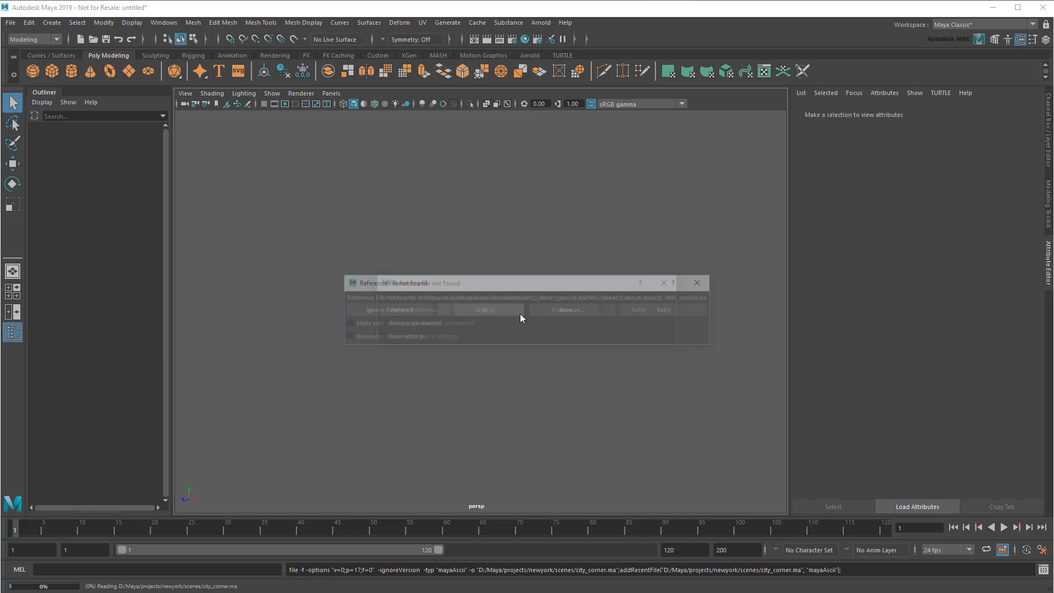
- Skip the missing reference file so the scene finishes loading
click(484, 310)
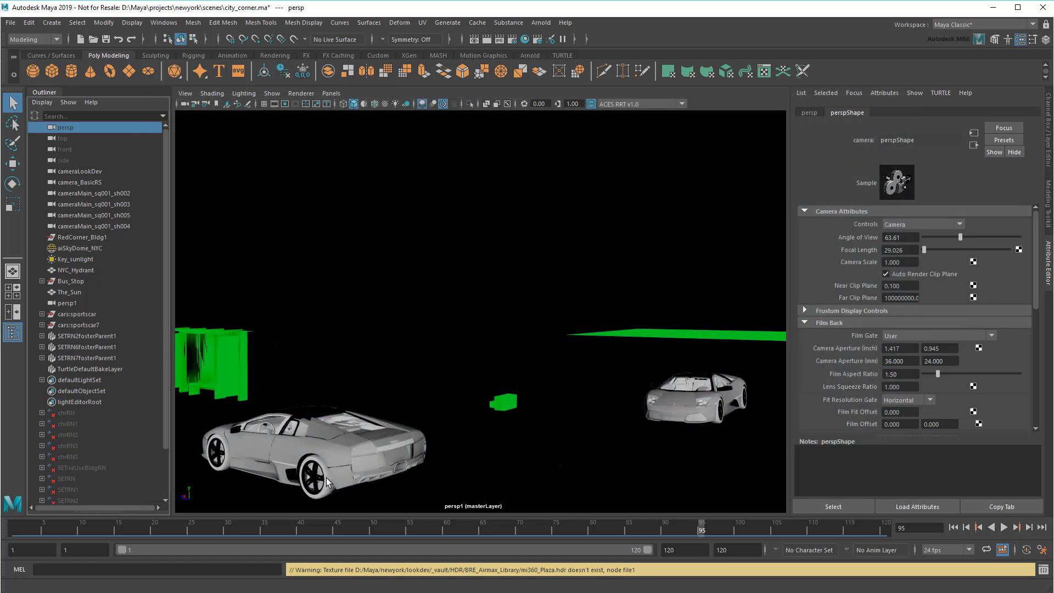
- Repoint the selected rear tire's file texture to TIRE.tga in the lookdev sportscar folder
click(323, 474)
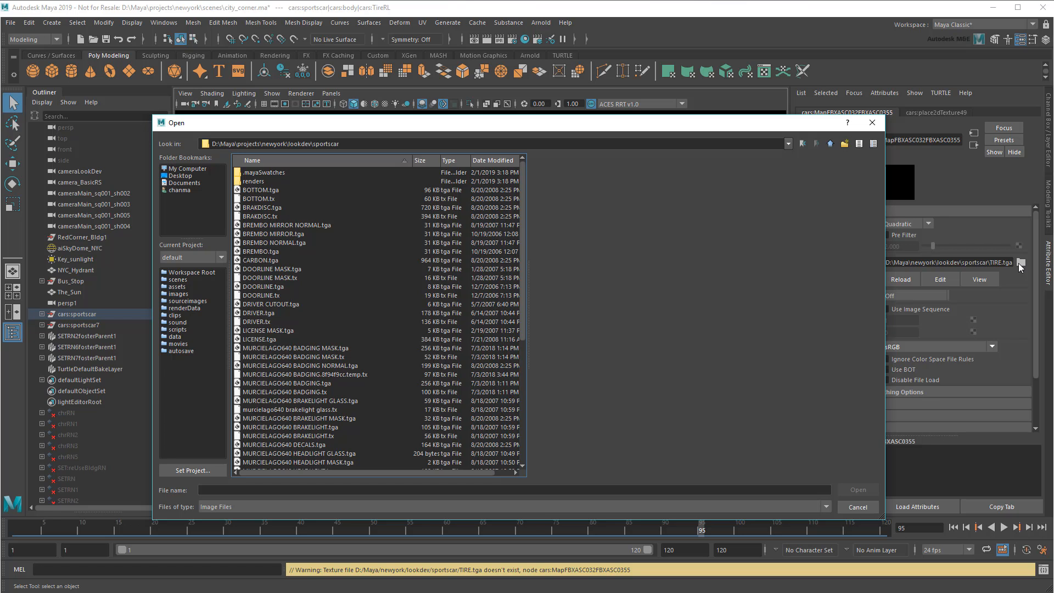
mouse_move(636, 278)
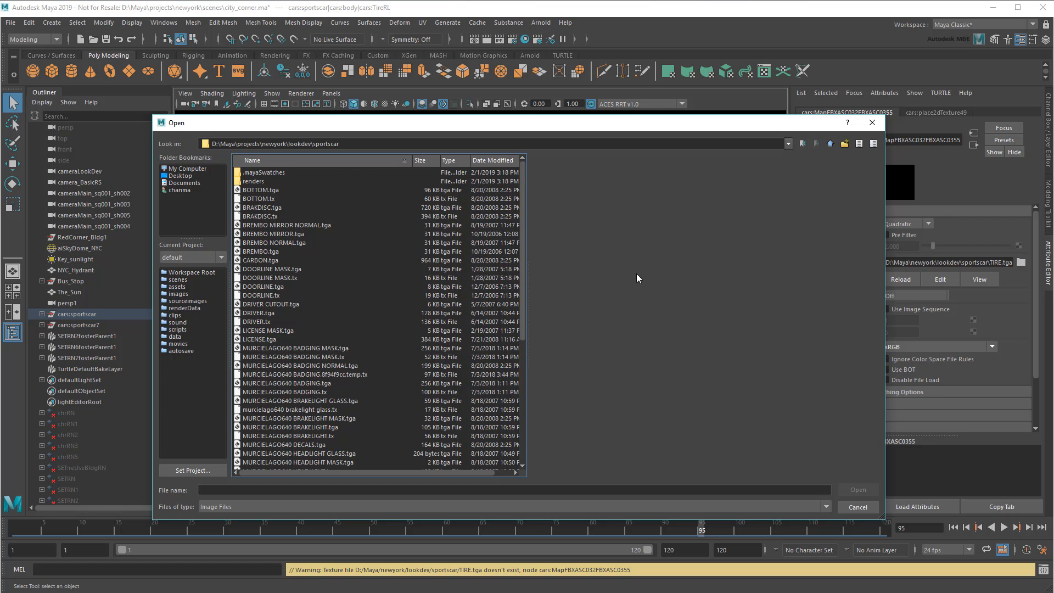
scroll(down, 3)
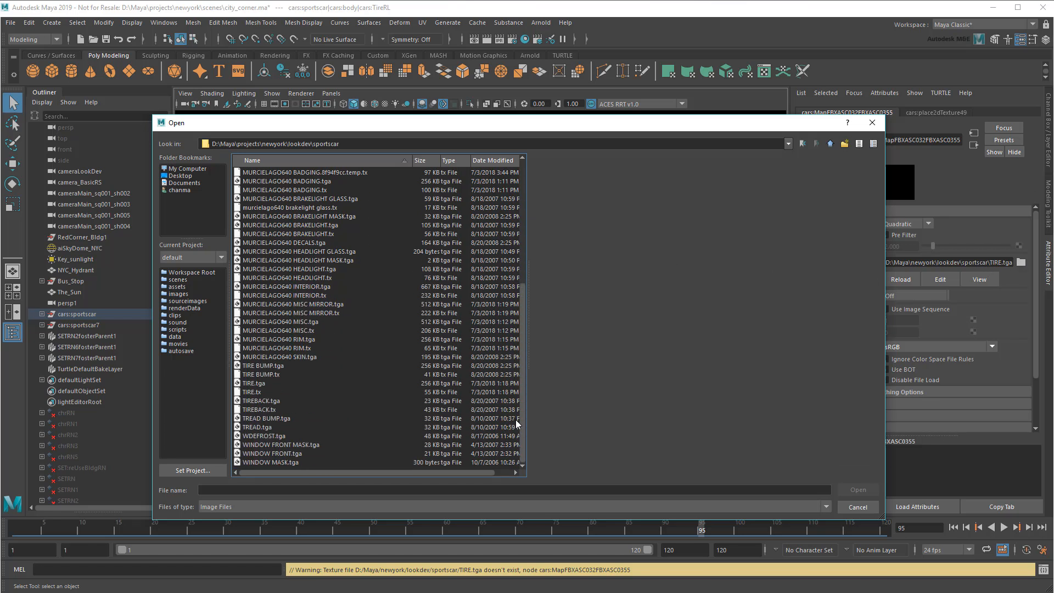
click(256, 384)
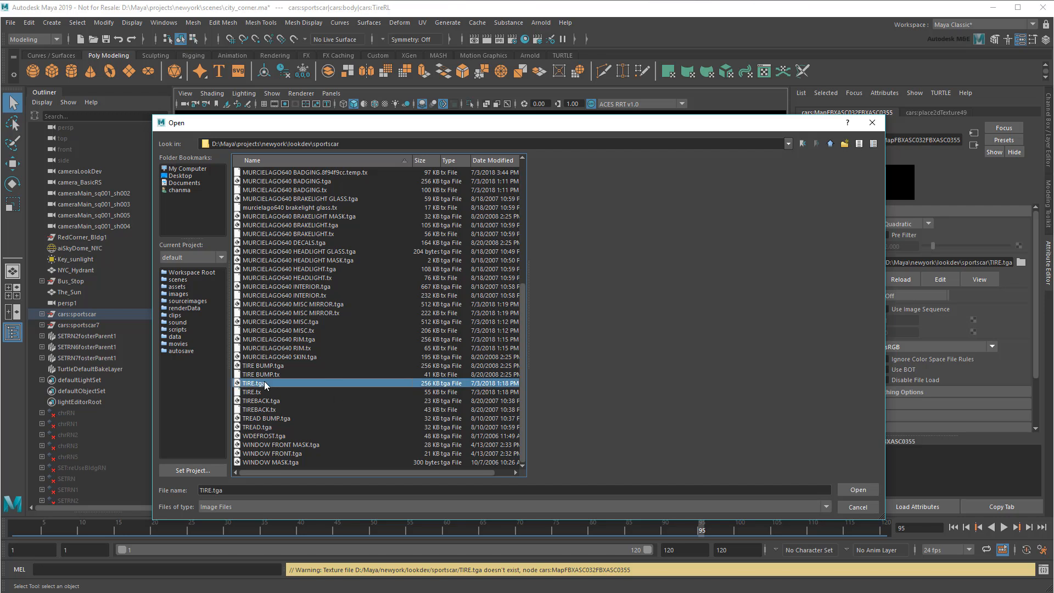
click(856, 488)
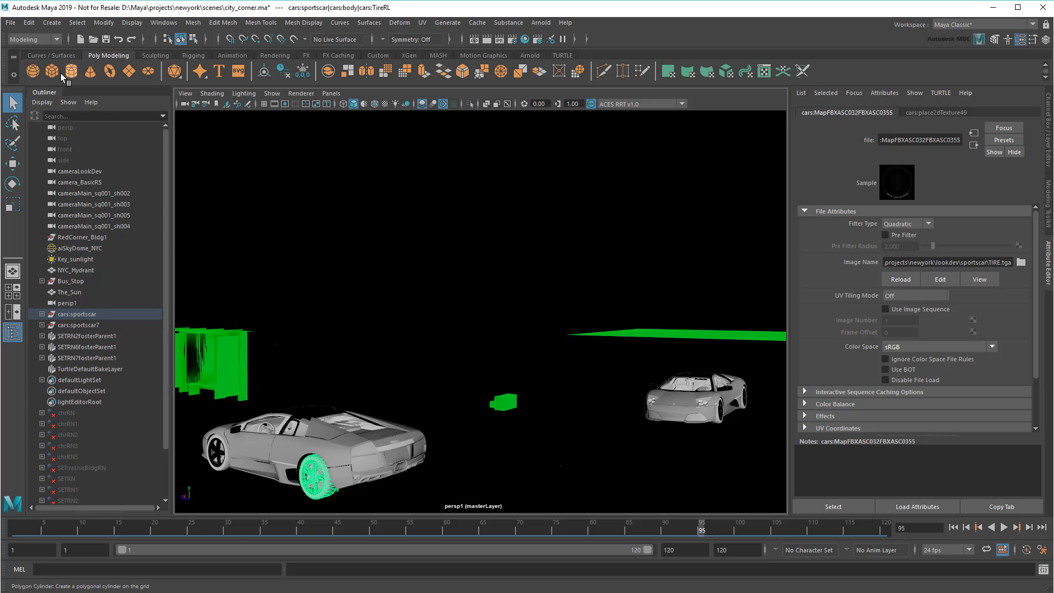
- Set the project to D:\Maya\projects\newyork and reopen the city_corner scene
click(10, 22)
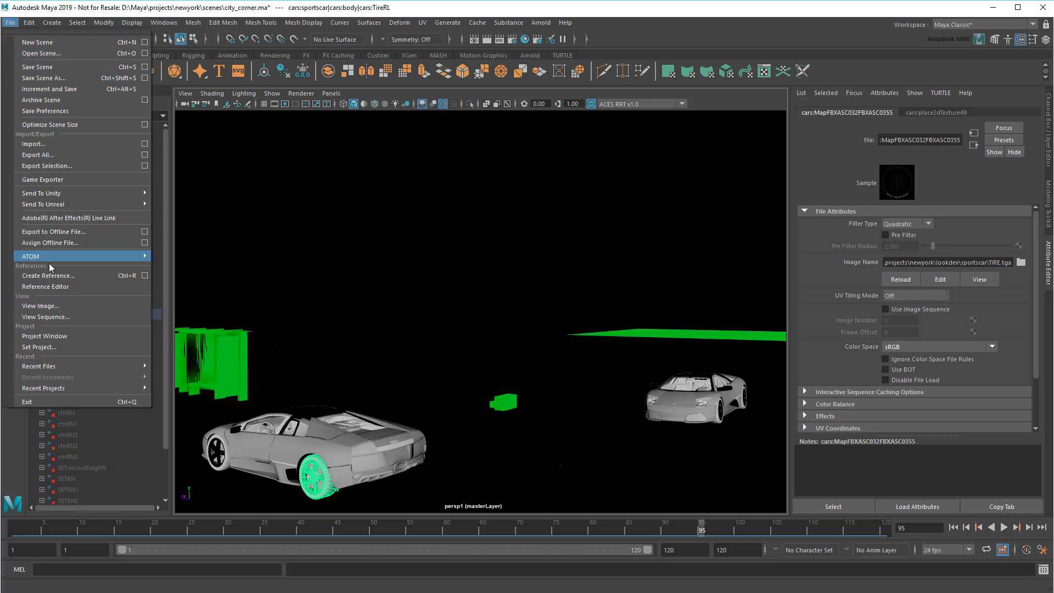
click(39, 346)
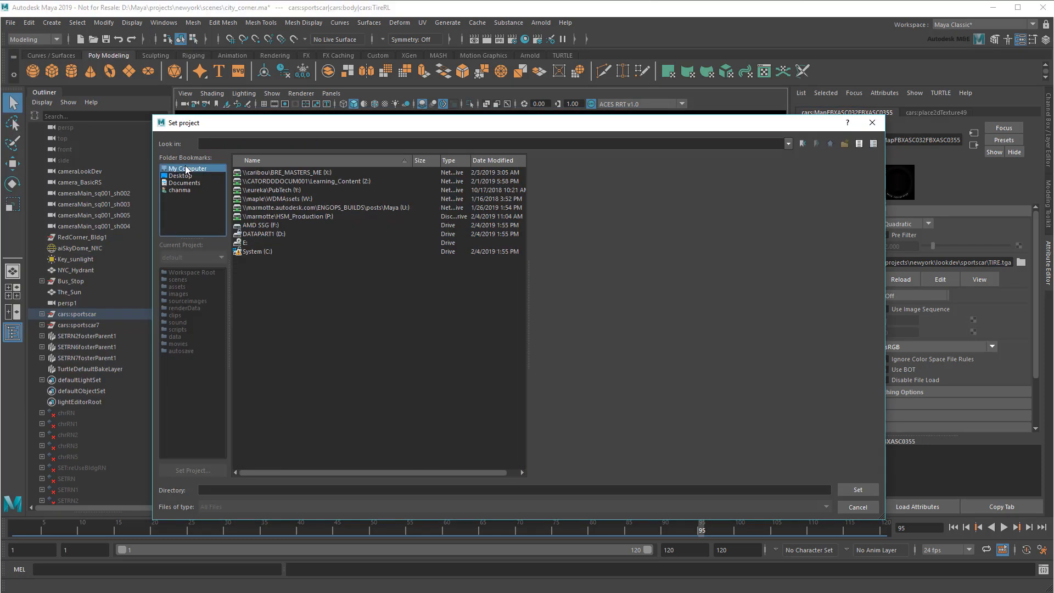
double_click(263, 233)
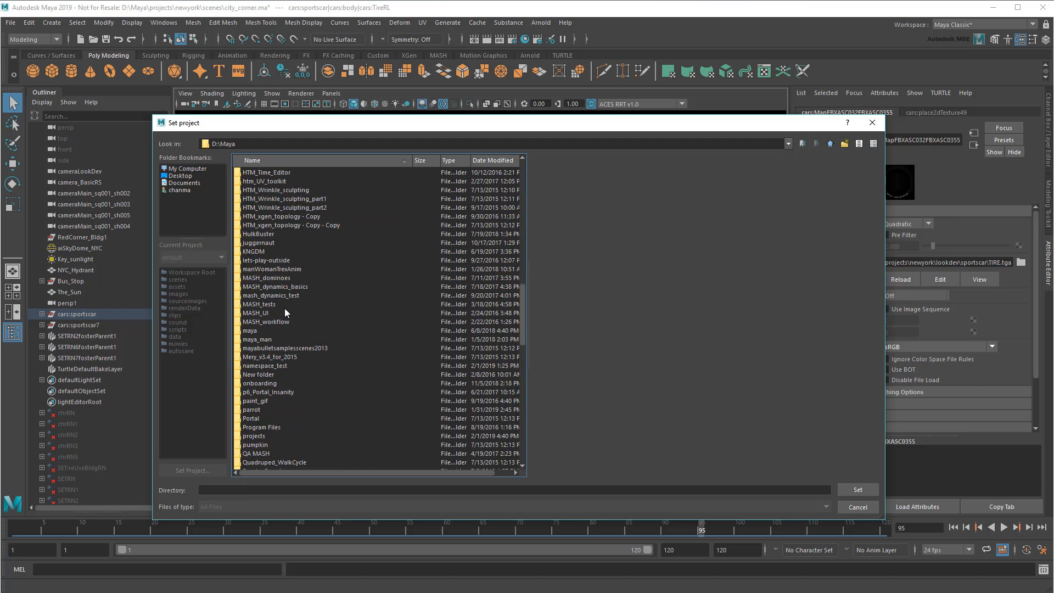
double_click(253, 436)
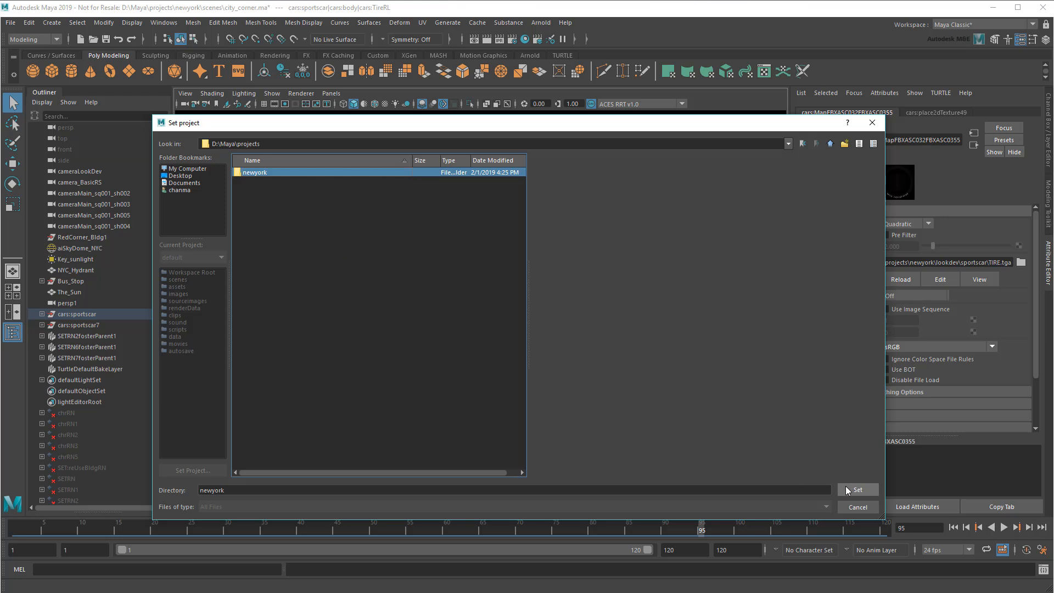
click(10, 22)
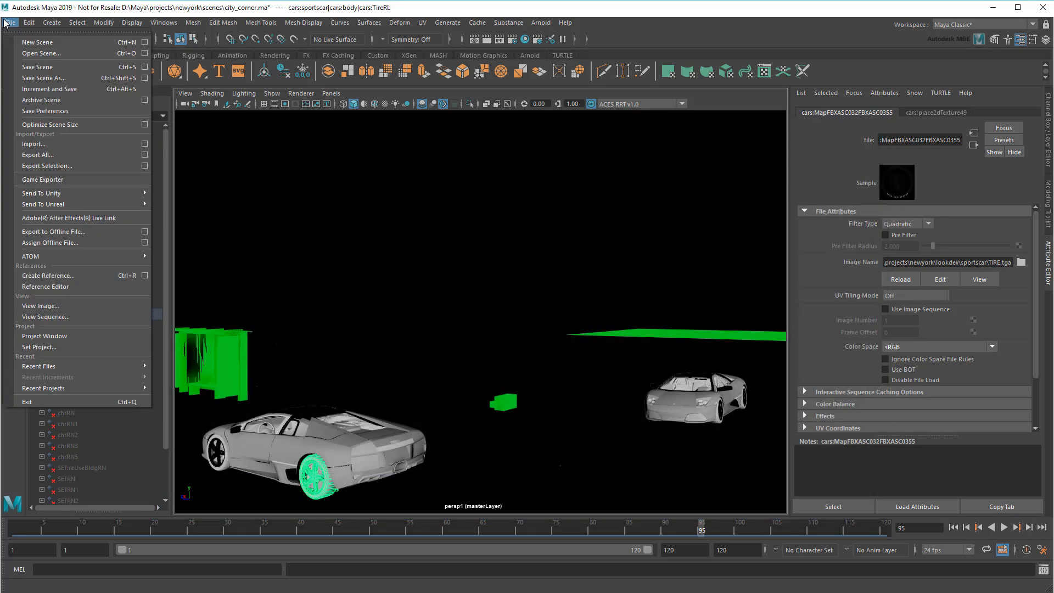
click(40, 53)
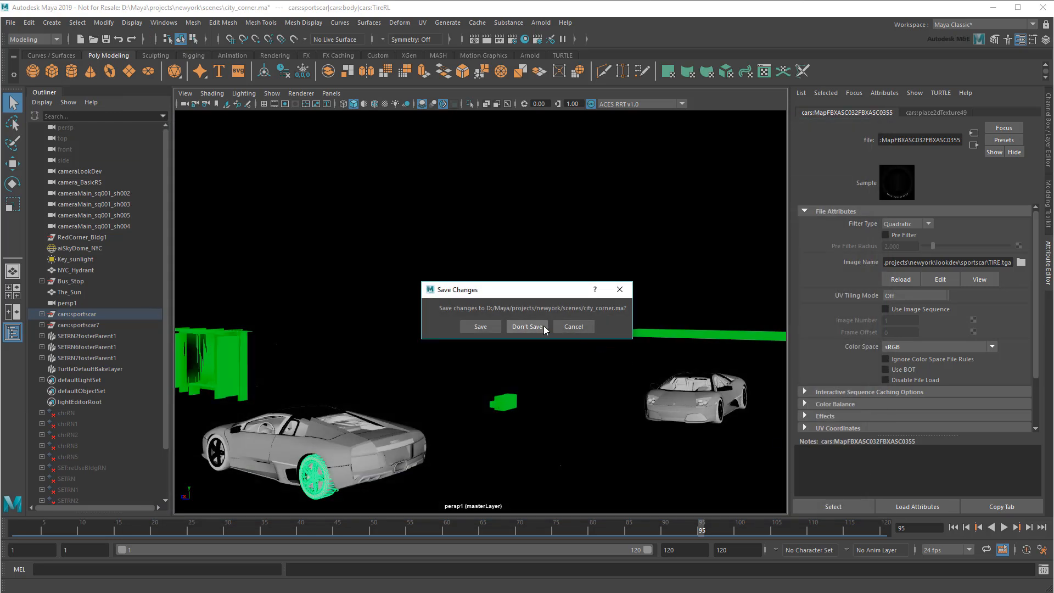
- Discard unsaved changes so city_corner.ma reloads with the blue and yellow textured cars
click(526, 326)
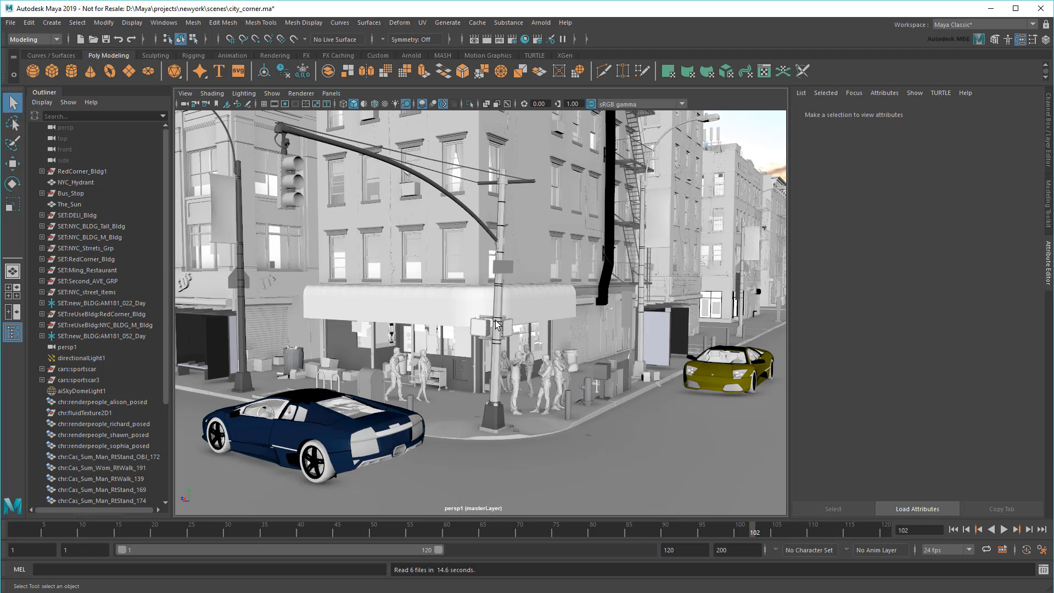
click(317, 460)
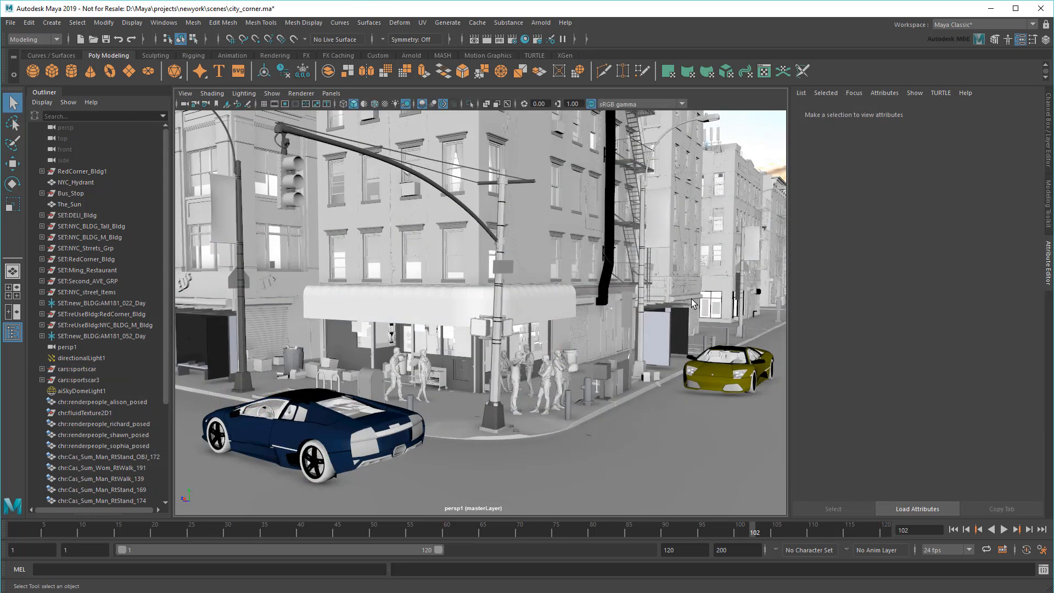
click(385, 103)
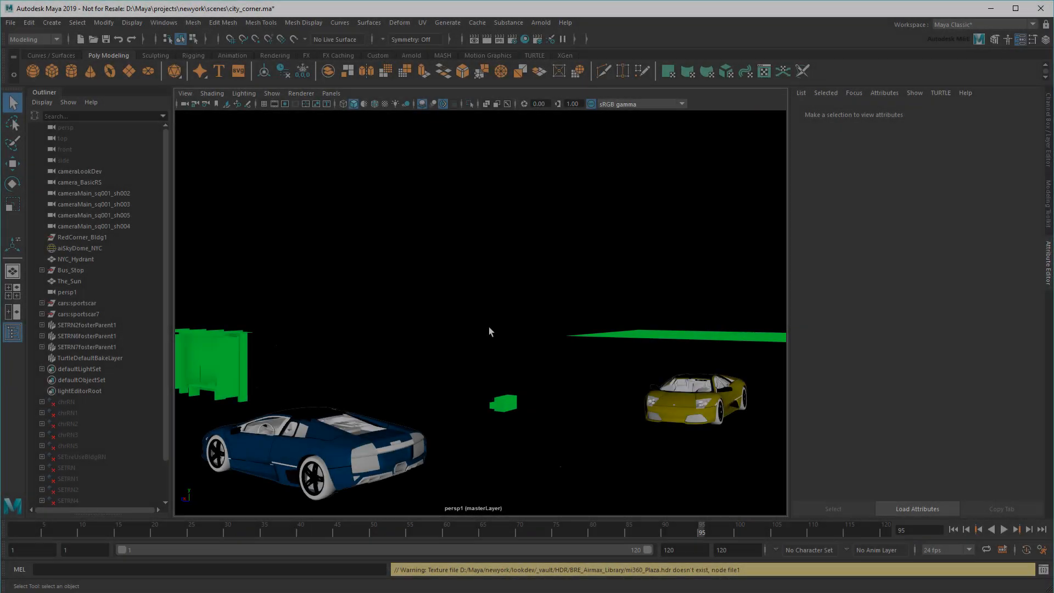
- Create a default workspace for the newyork project and reopen city_corner.ma
click(9, 22)
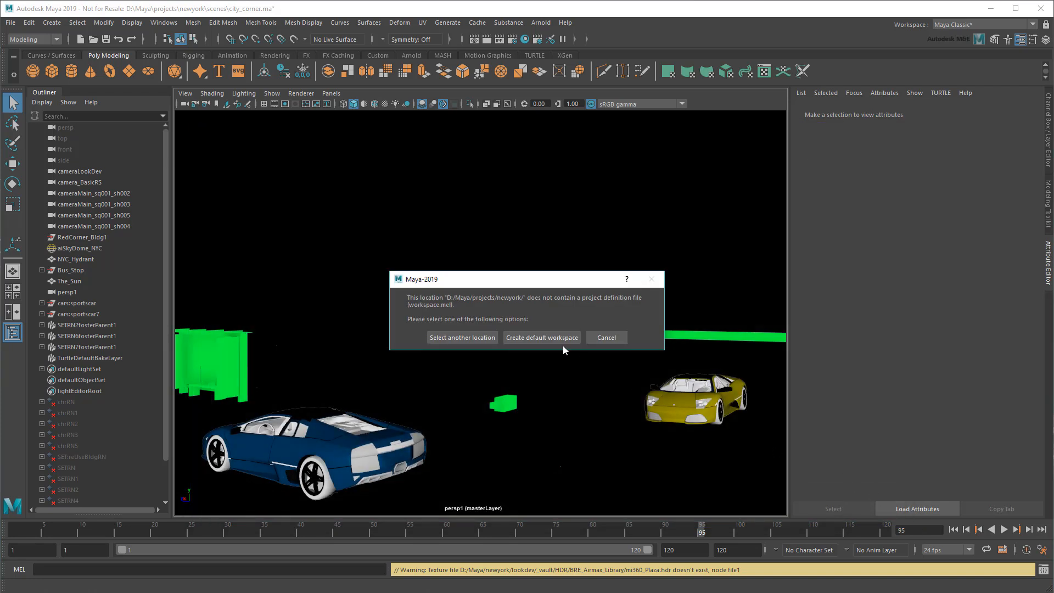
click(604, 337)
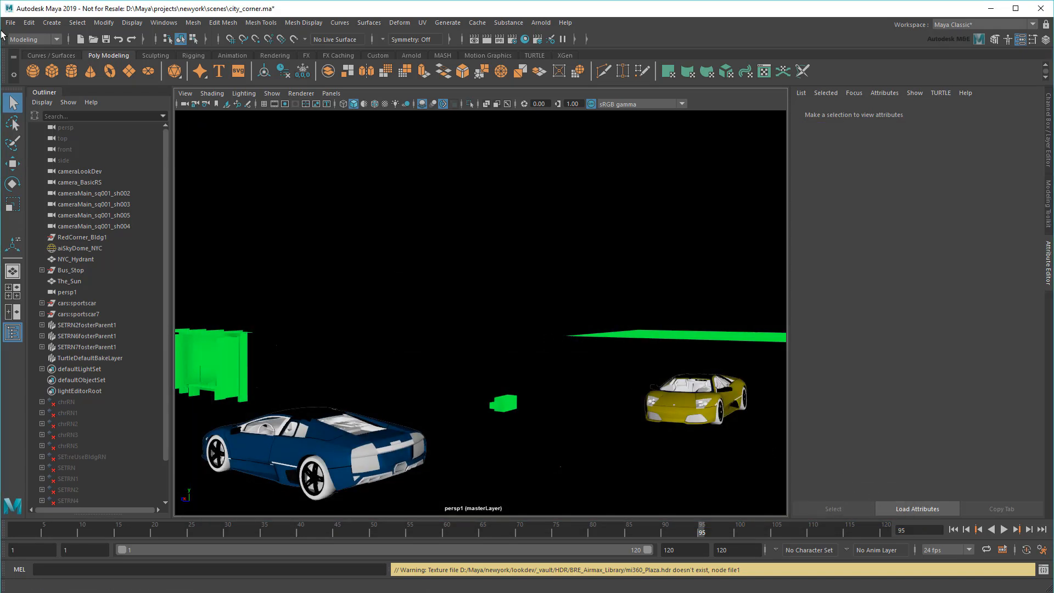
click(10, 22)
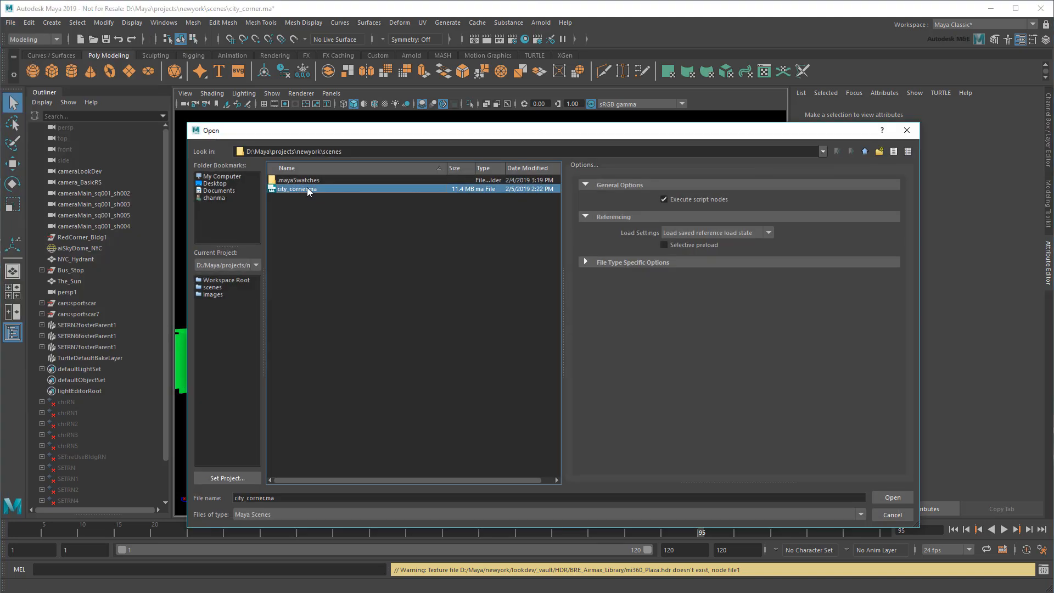
click(892, 497)
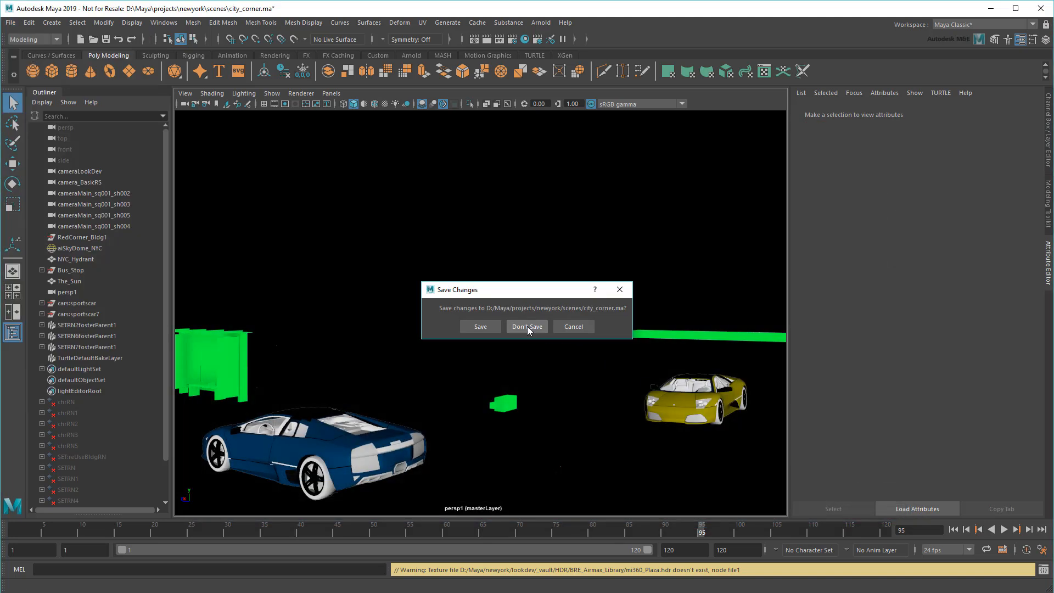
- Discard unsaved changes and skip the missing Deli_Corner and character references
click(525, 326)
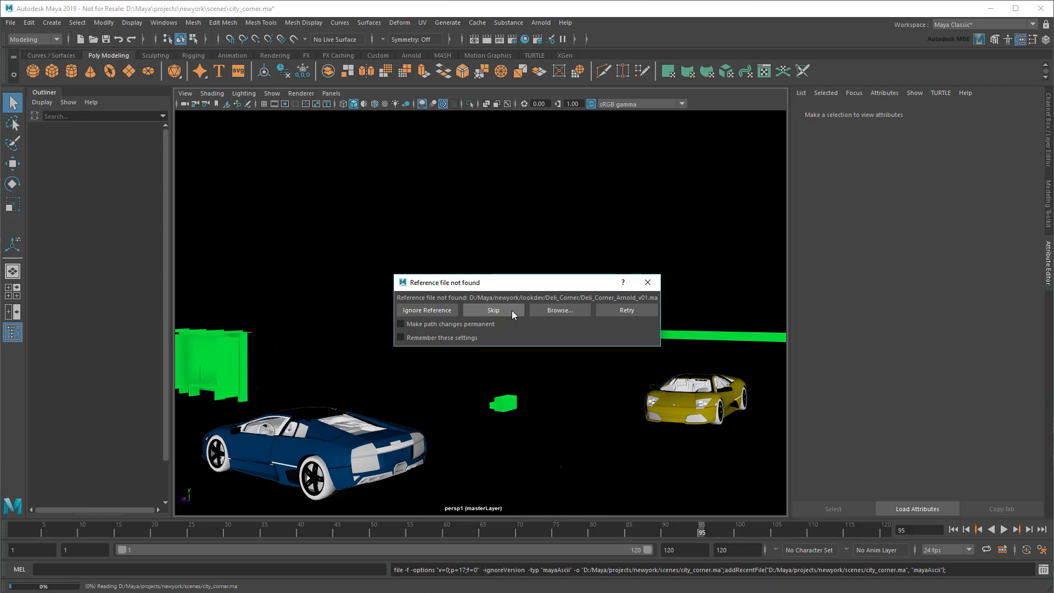
click(493, 310)
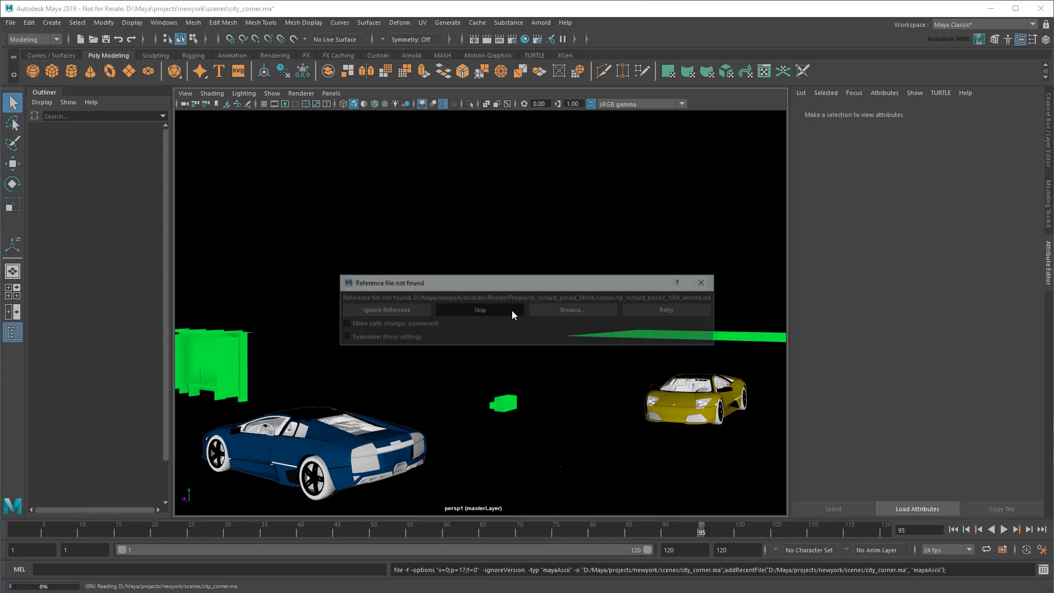
click(479, 309)
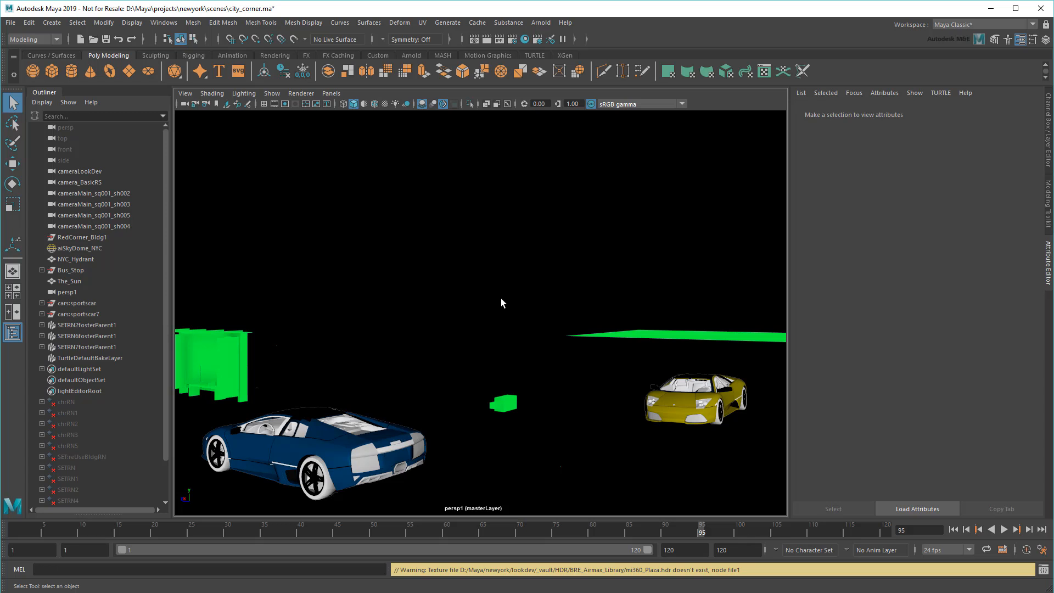
- Bring up the File Path Editor from the General Editors list
click(164, 22)
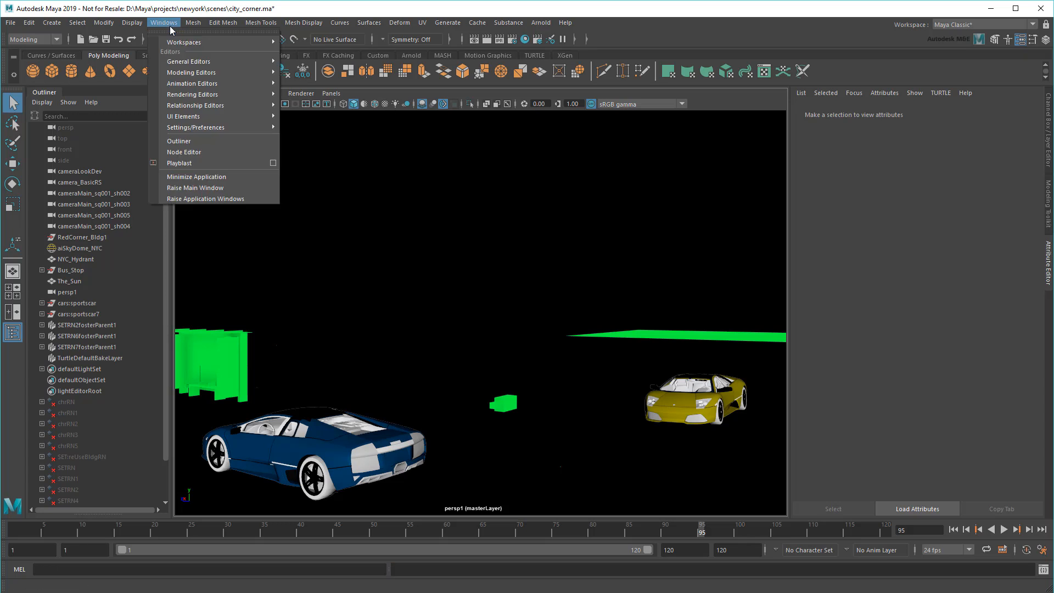
click(187, 61)
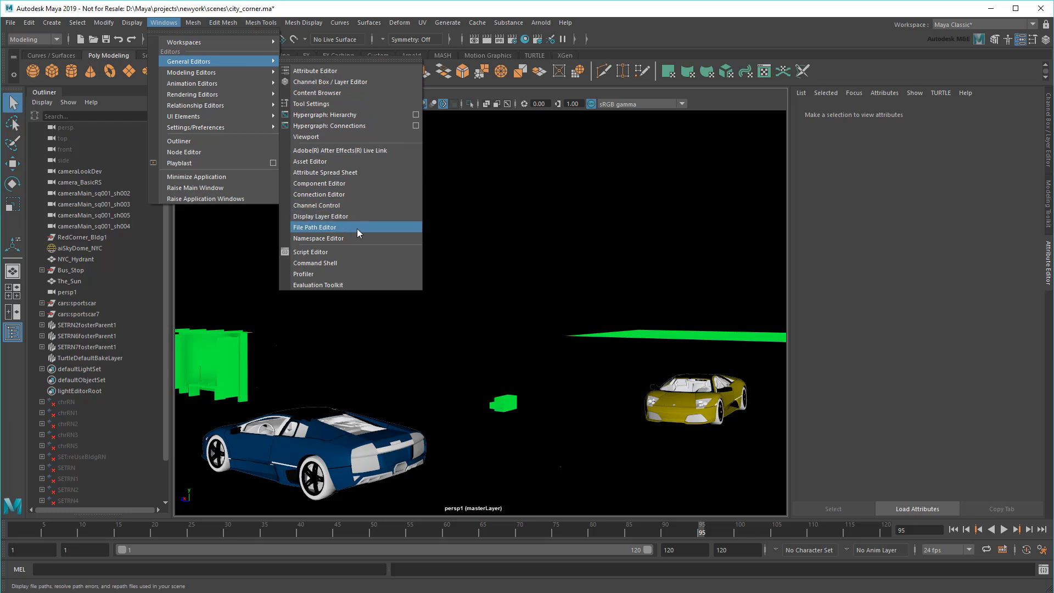
click(315, 226)
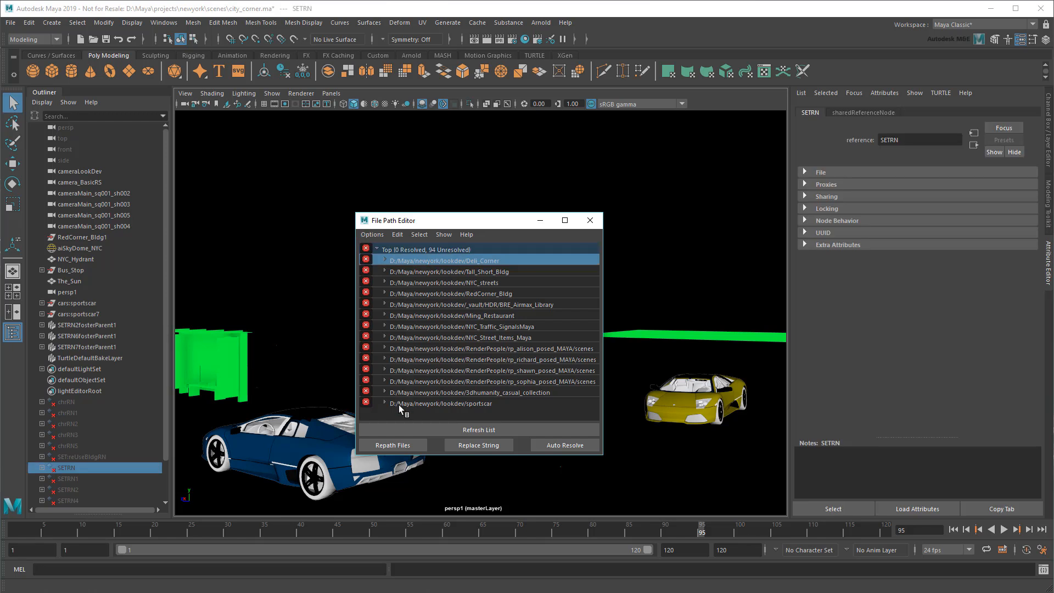
- Repath all unresolved entries to D:/Maya/projects/newyork so all 94 paths resolve
click(392, 445)
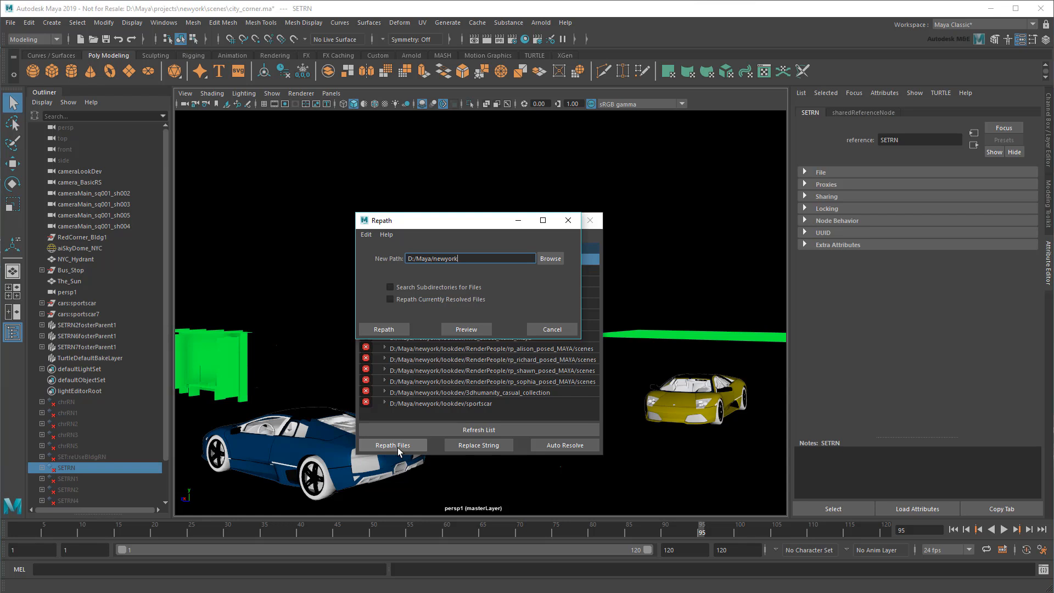
click(549, 258)
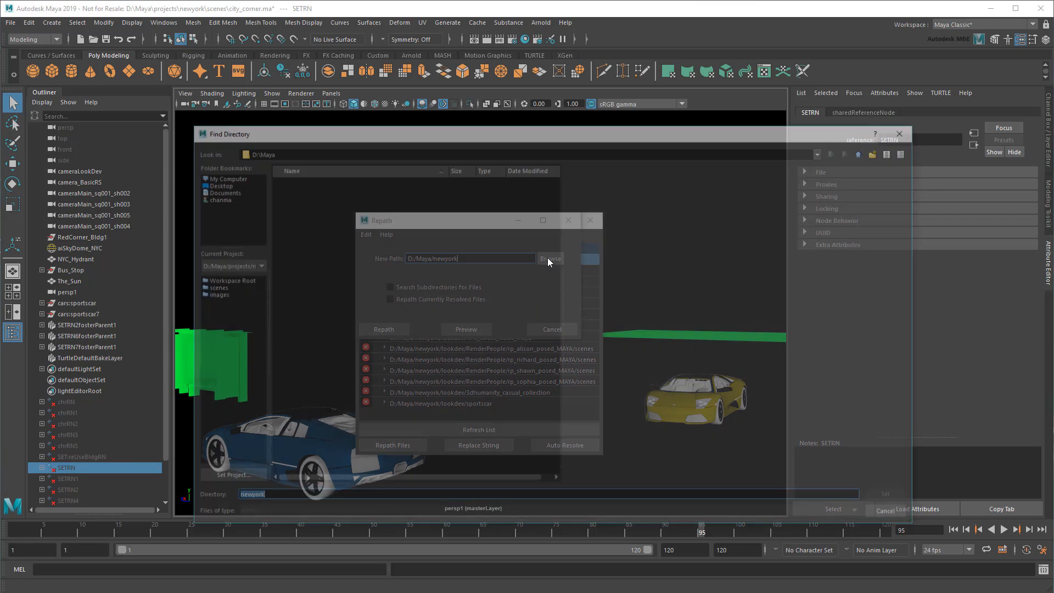
click(550, 258)
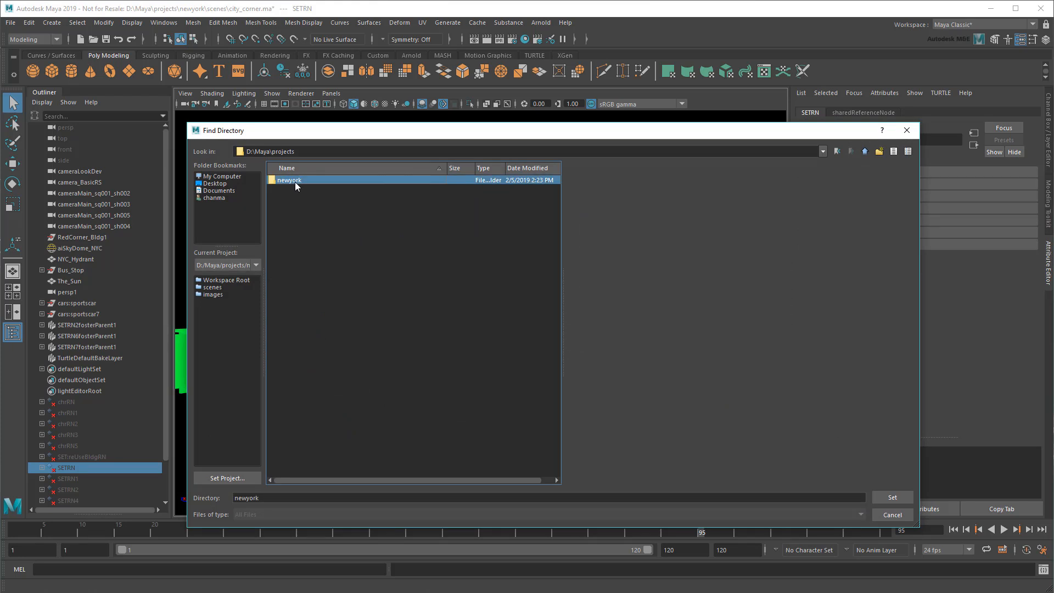
click(891, 496)
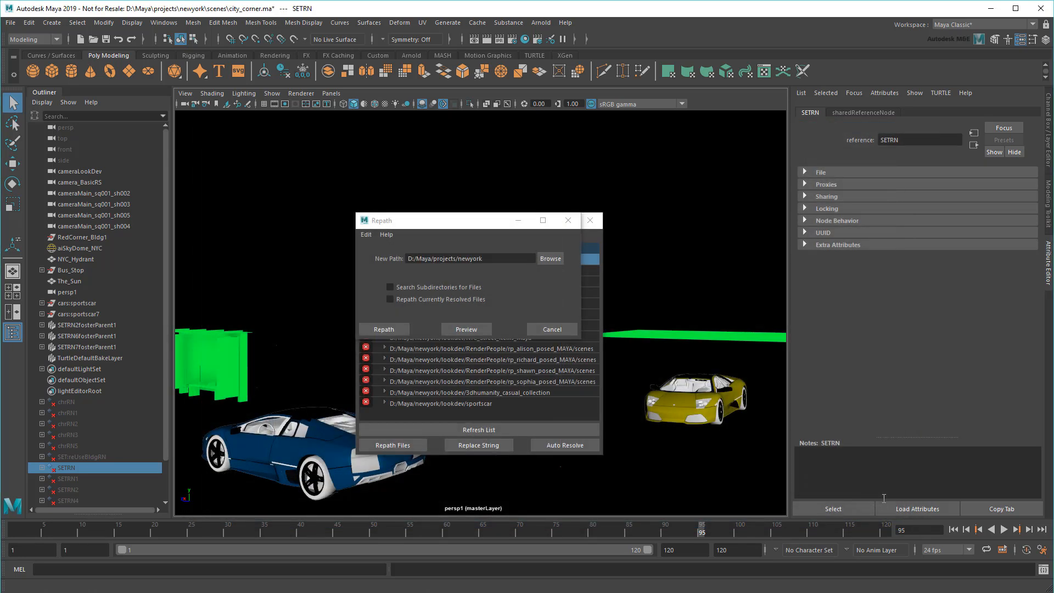
click(389, 286)
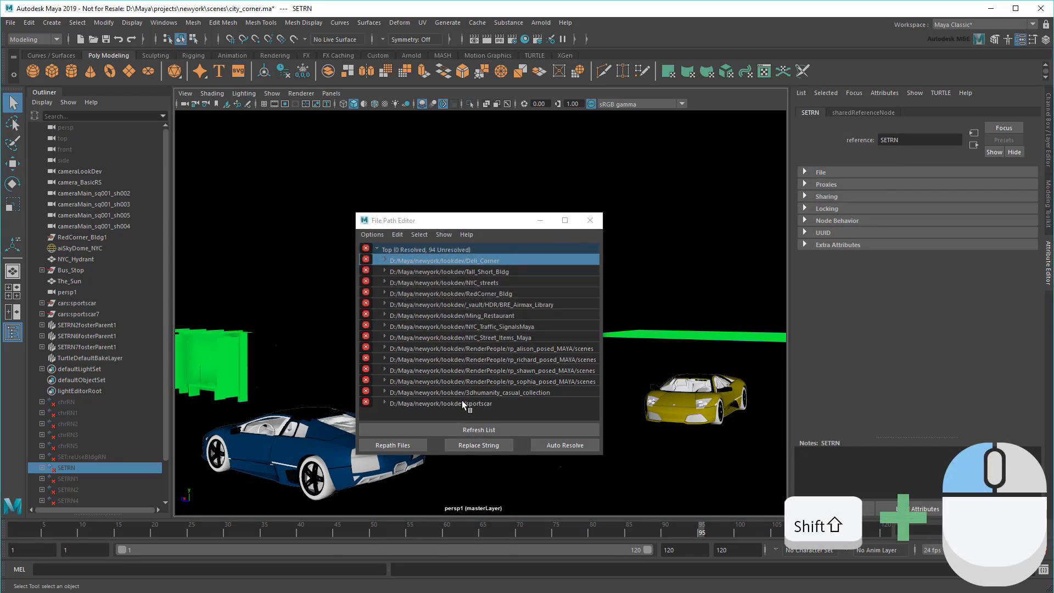
click(391, 445)
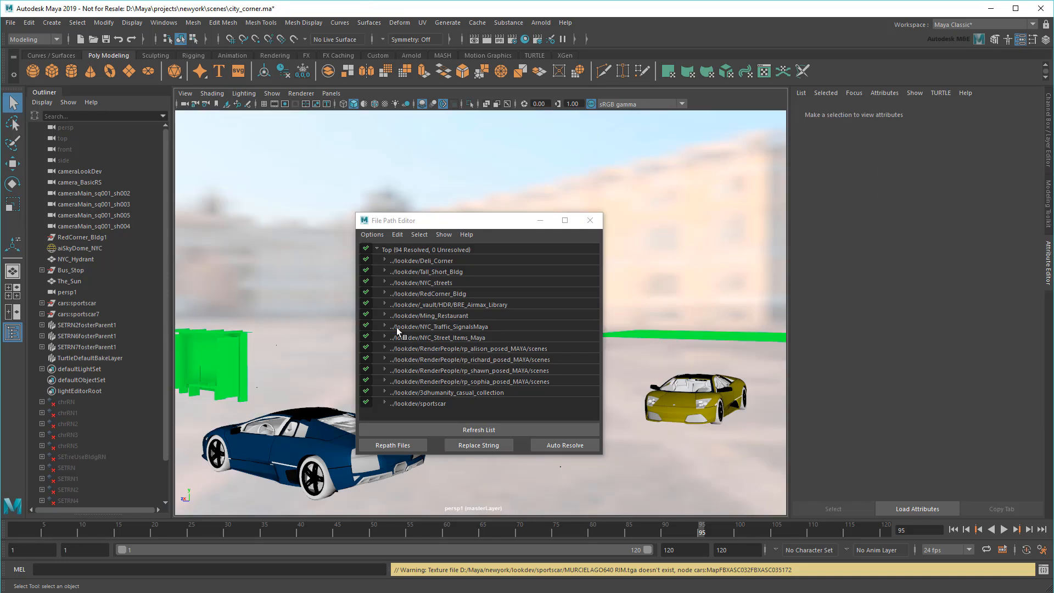
mouse_move(571, 240)
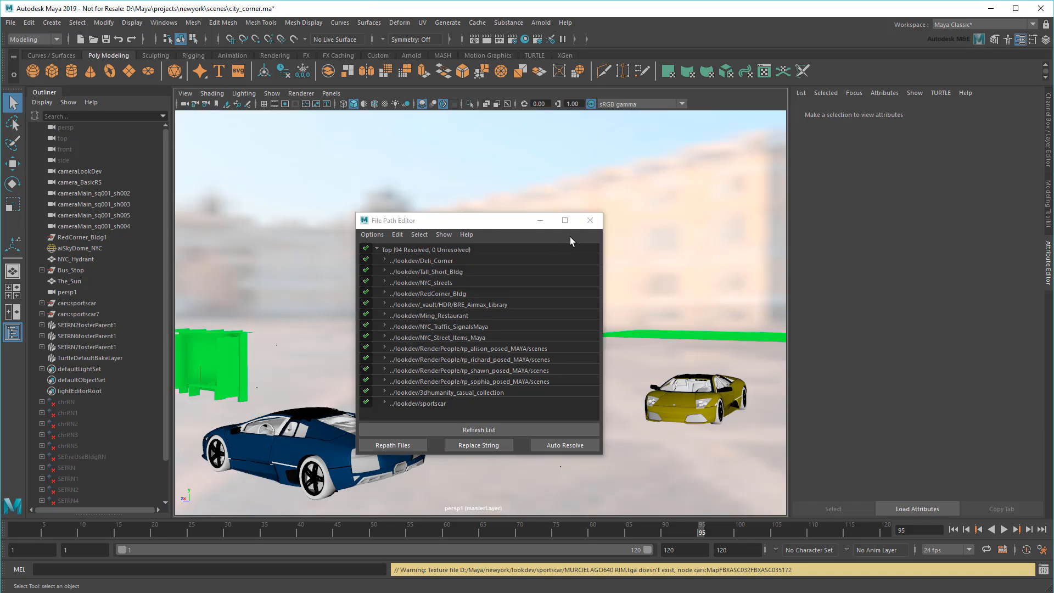
- Reload all scene references from the Reference Editor to restore the full city corner set
click(590, 220)
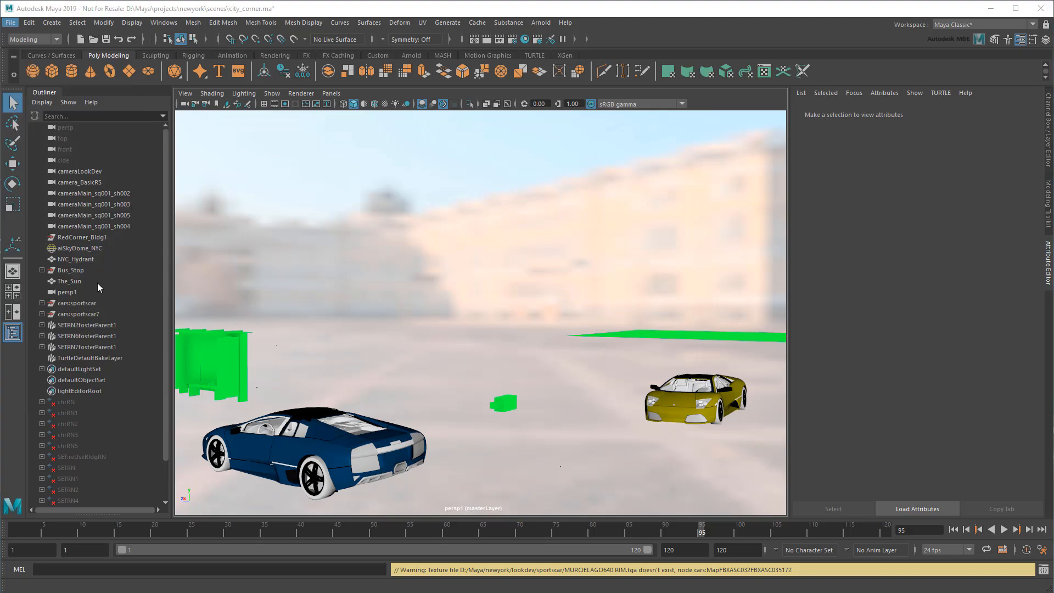
click(242, 218)
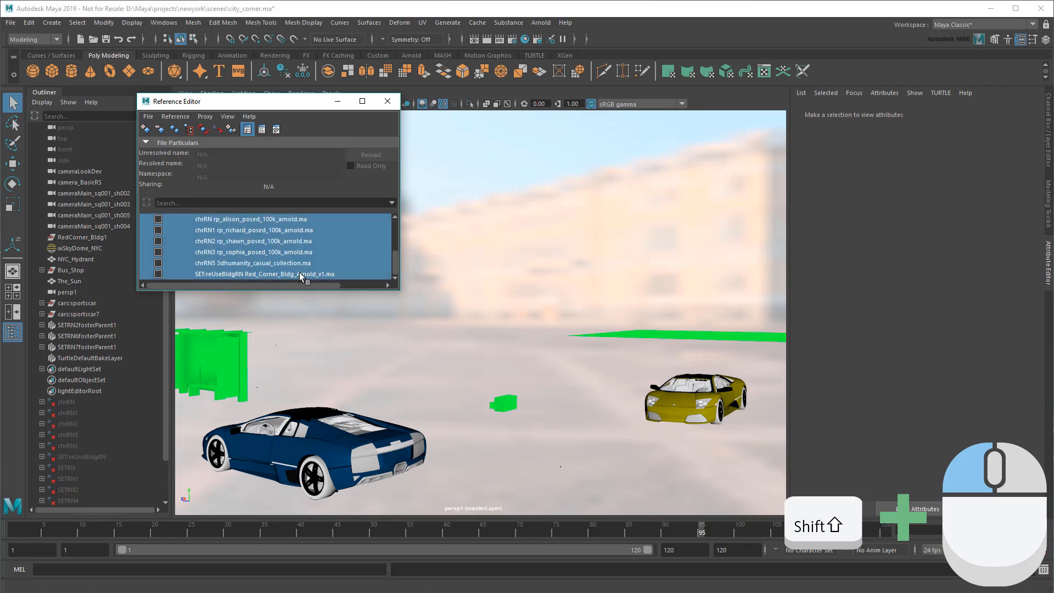
click(174, 116)
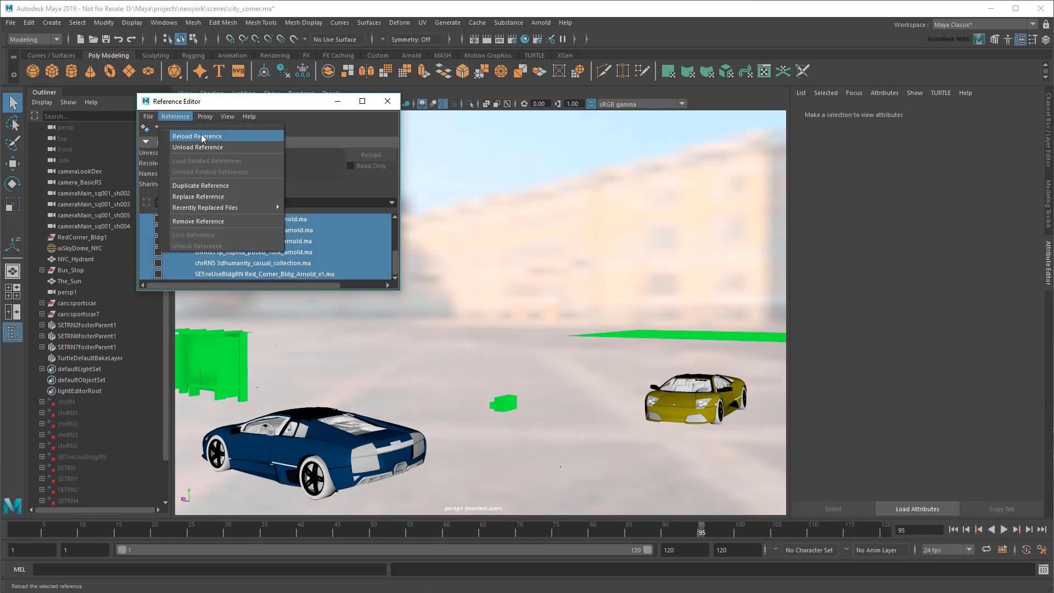
click(196, 136)
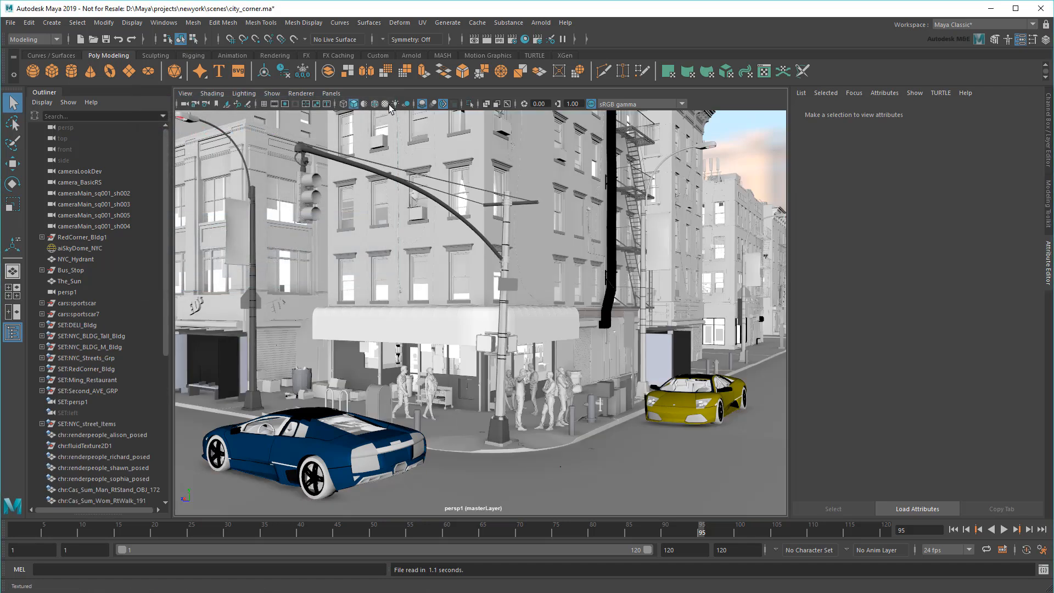
- Show viewport textures and confirm the blue car tire's Color file reads lookdev/sportscar/TIRE.tga
click(384, 103)
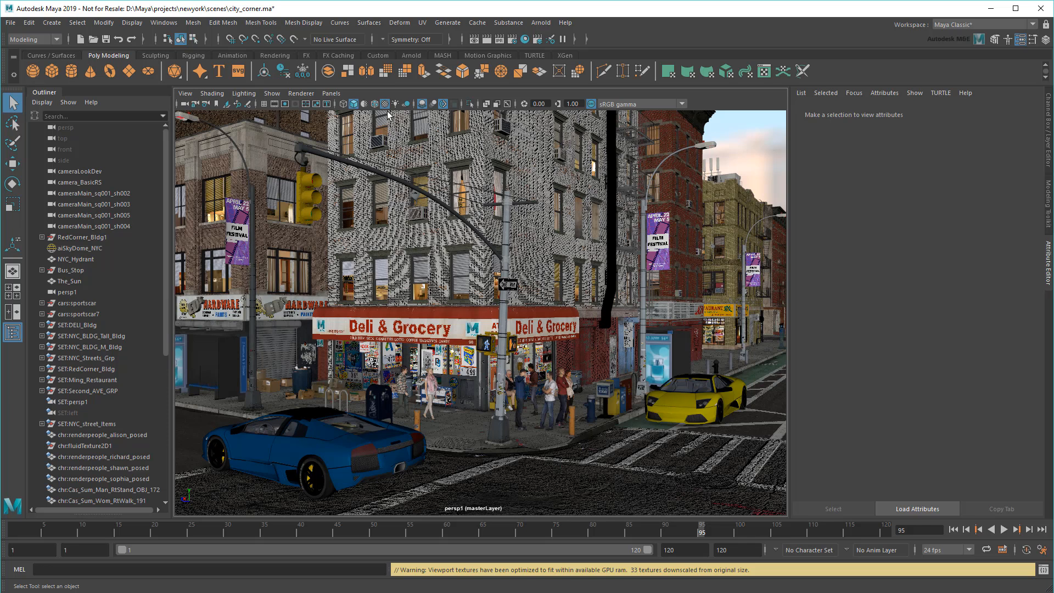
click(320, 478)
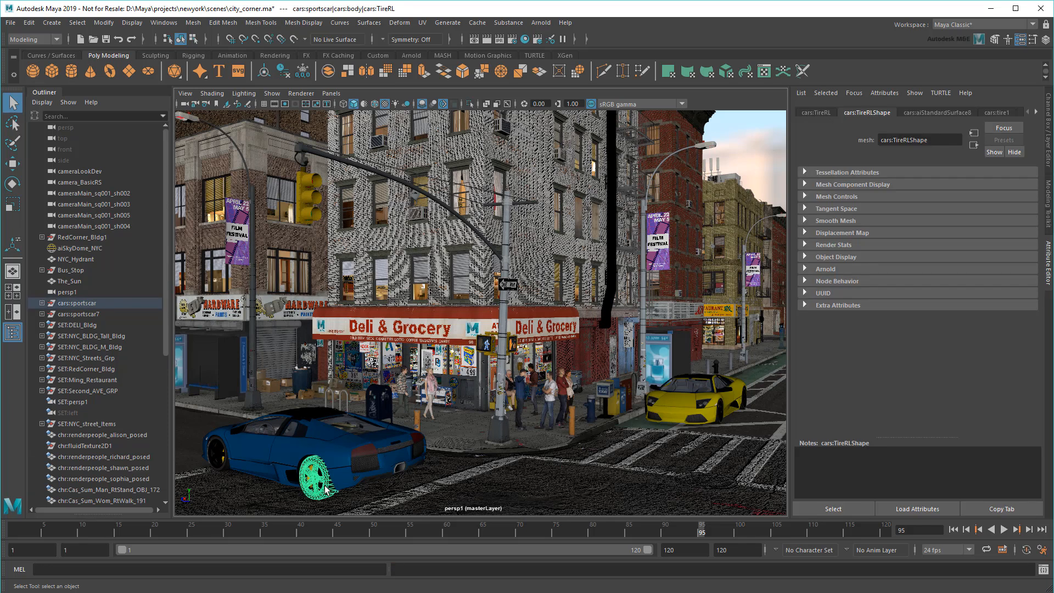
click(936, 112)
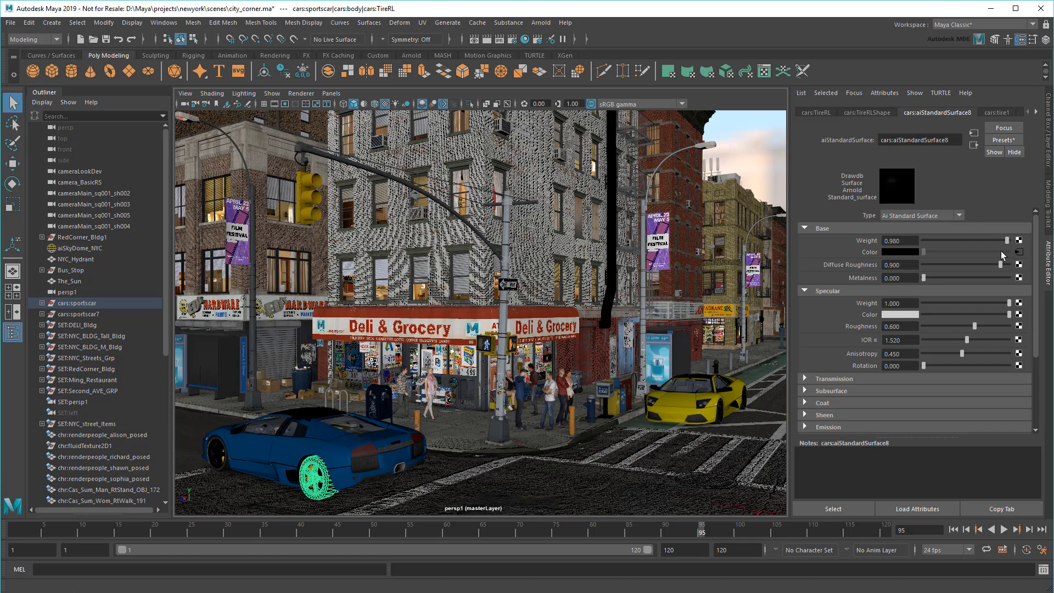
click(845, 112)
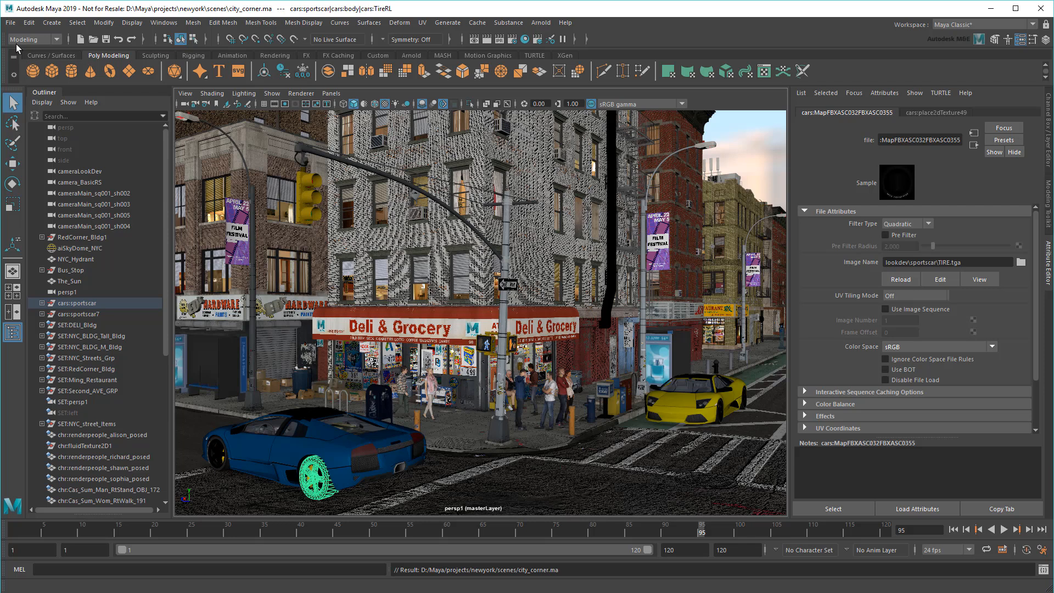
- Reopen city_corner.ma with the full set loaded and turn off textured viewport shading
click(10, 22)
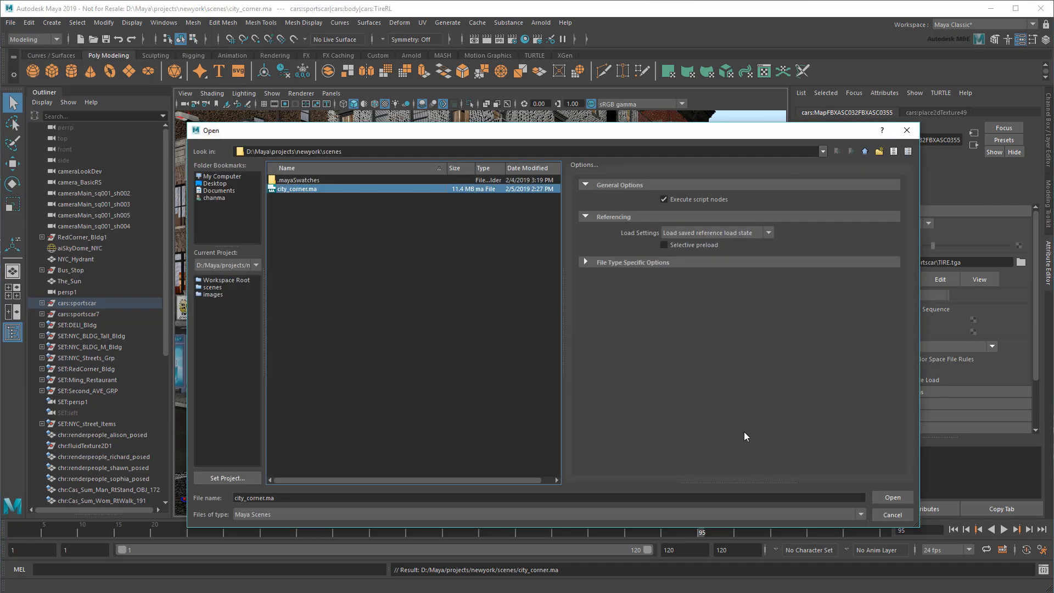
click(891, 497)
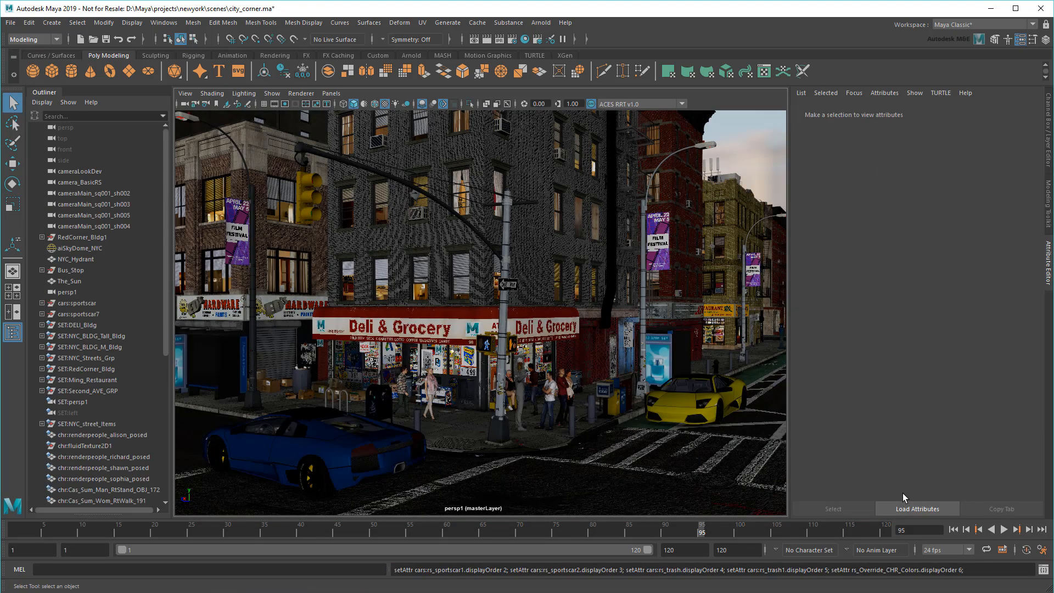
click(632, 103)
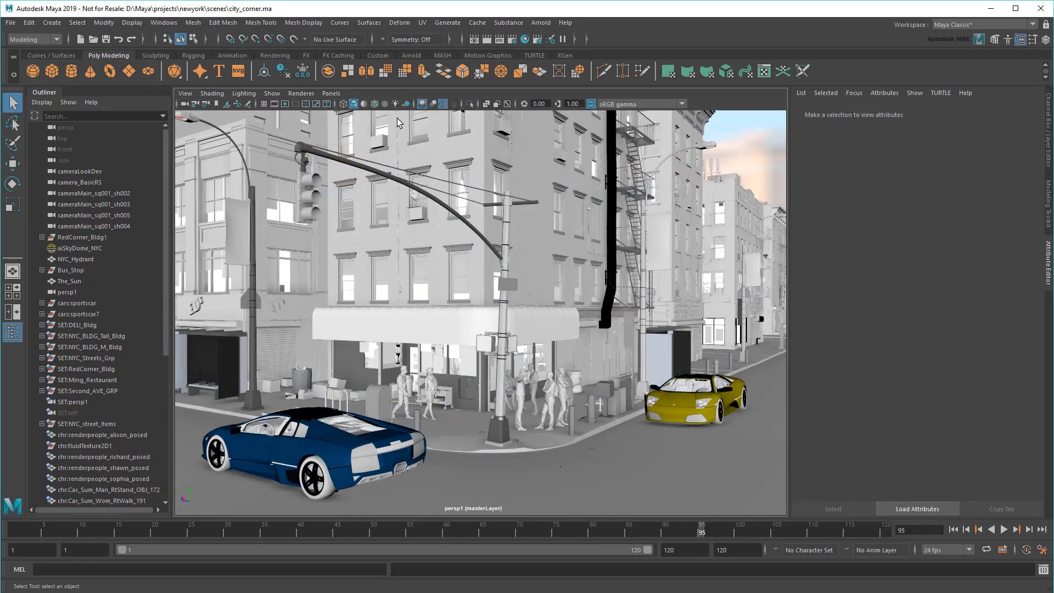
- In the File Path Editor, select the _vault/HDR/BRE_Airmax_Library entry and start Repath Files
click(164, 22)
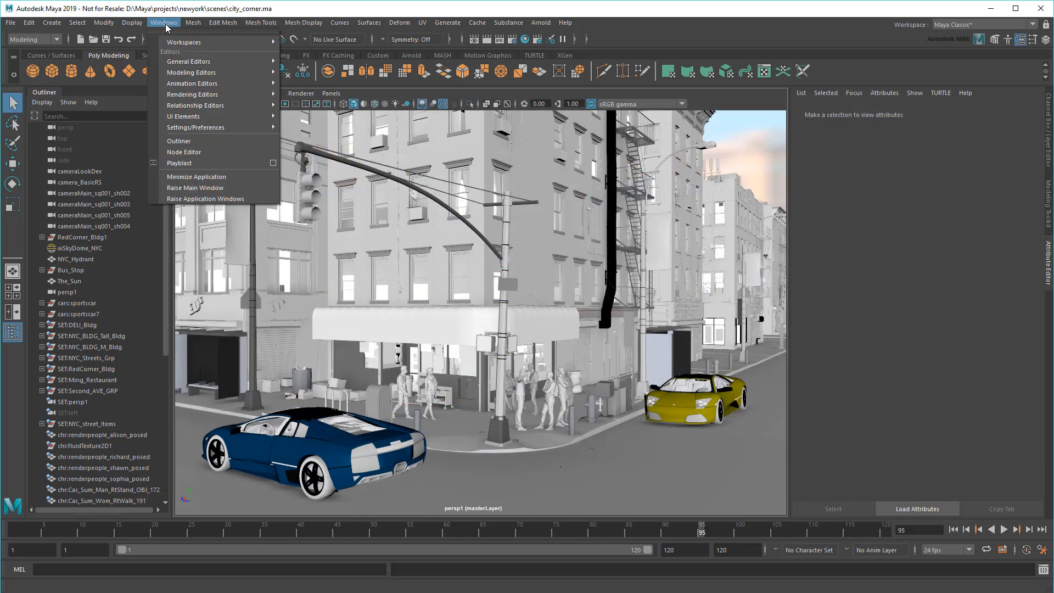
click(188, 61)
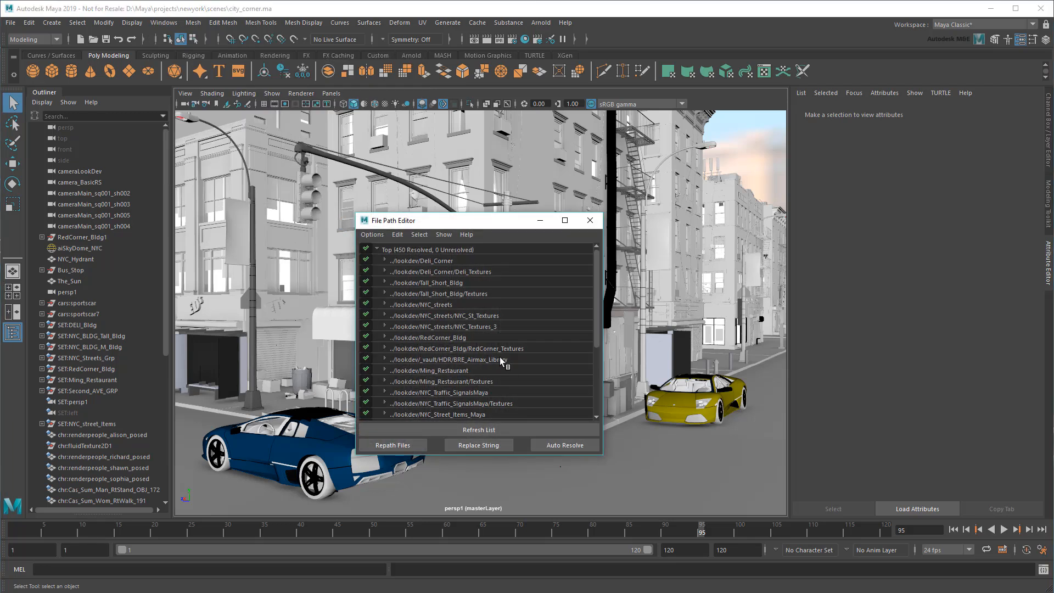
click(463, 359)
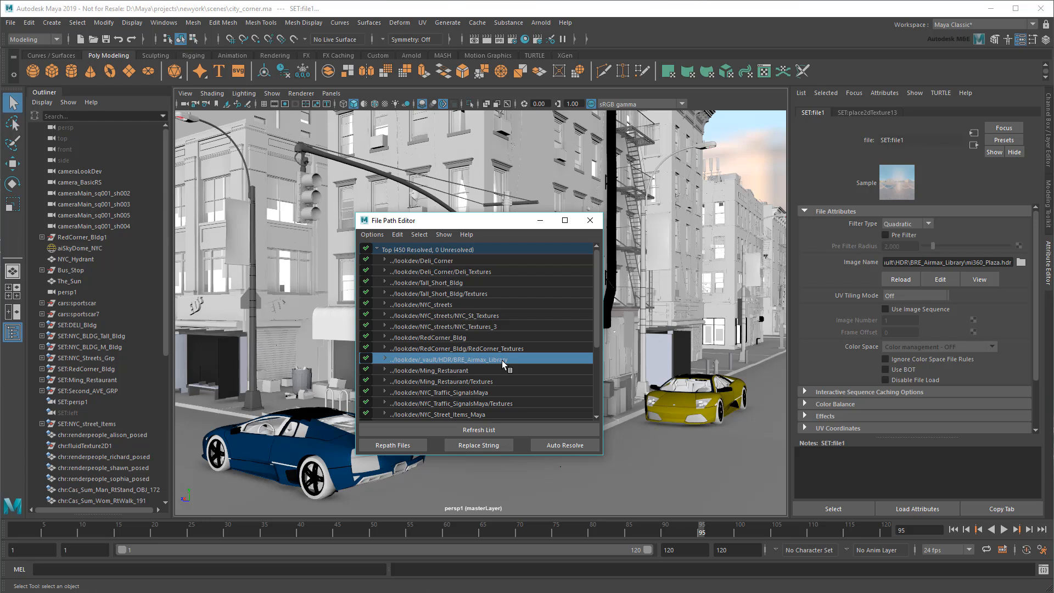
click(391, 445)
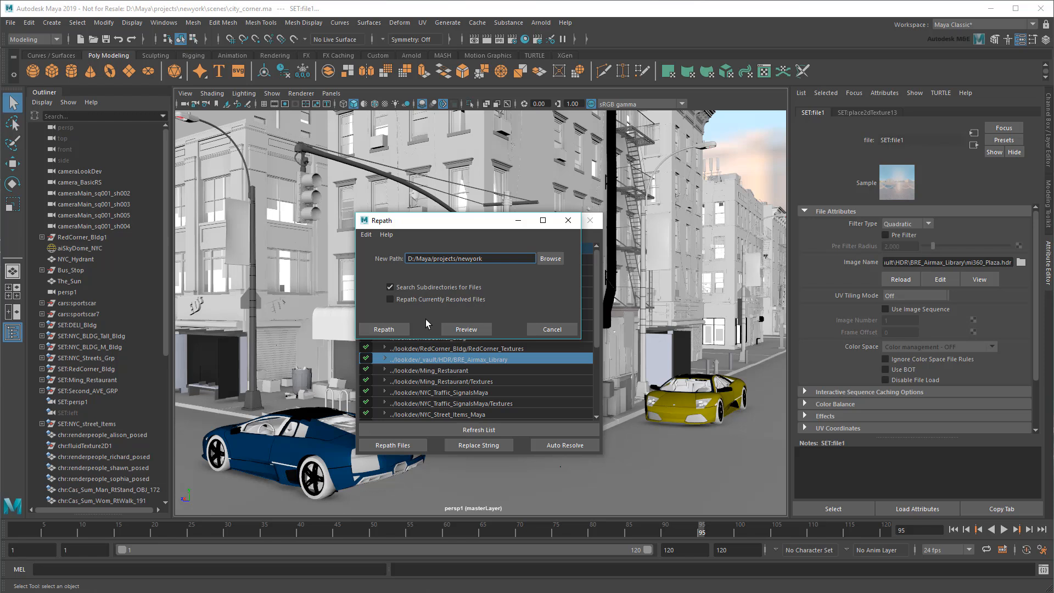
- Repath currently resolved files using F:\HDRI as the new search folder
click(391, 298)
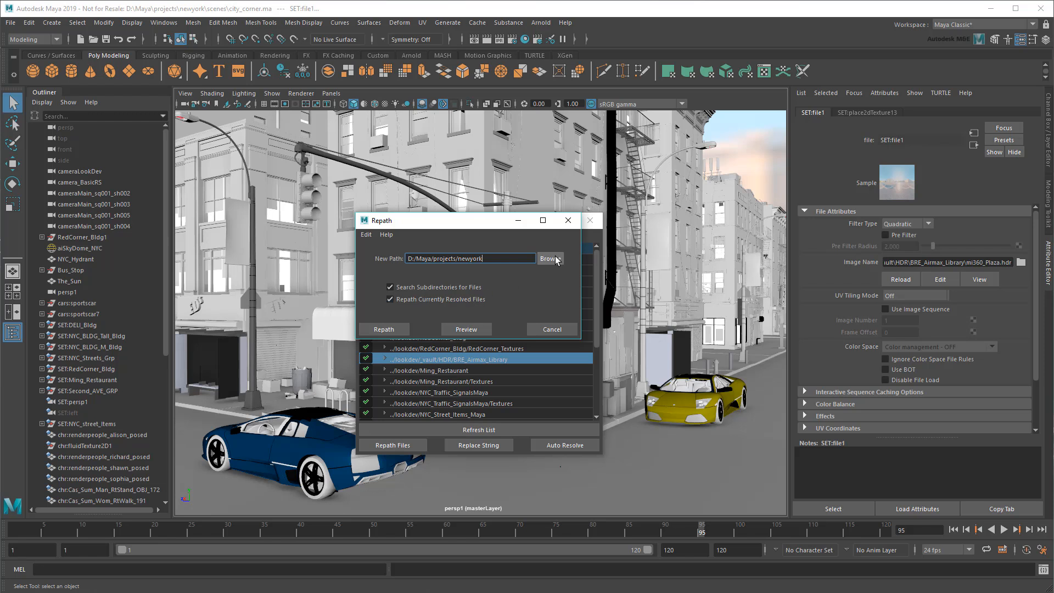
click(549, 259)
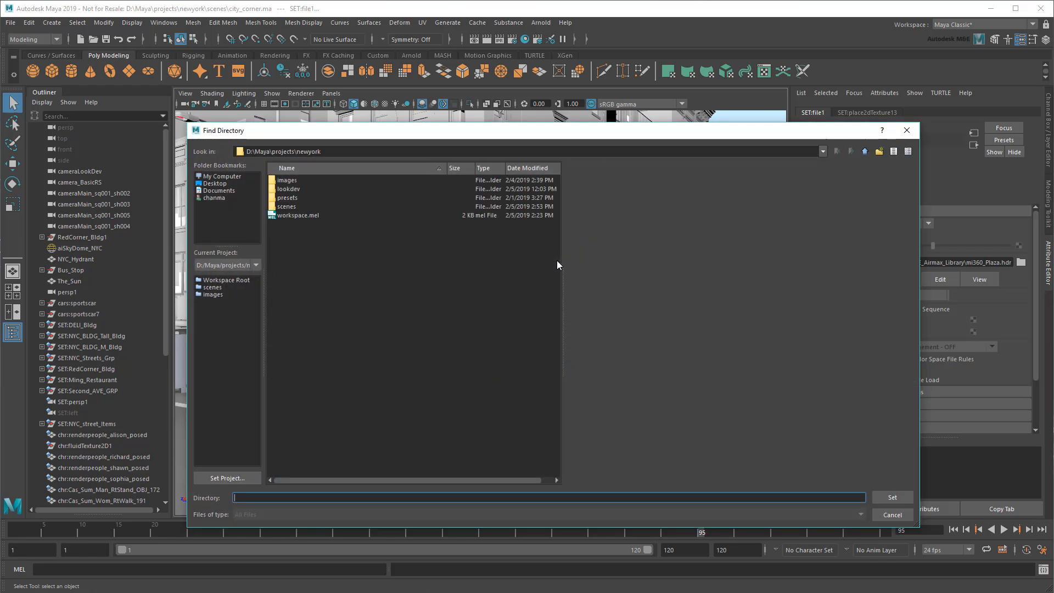
click(221, 176)
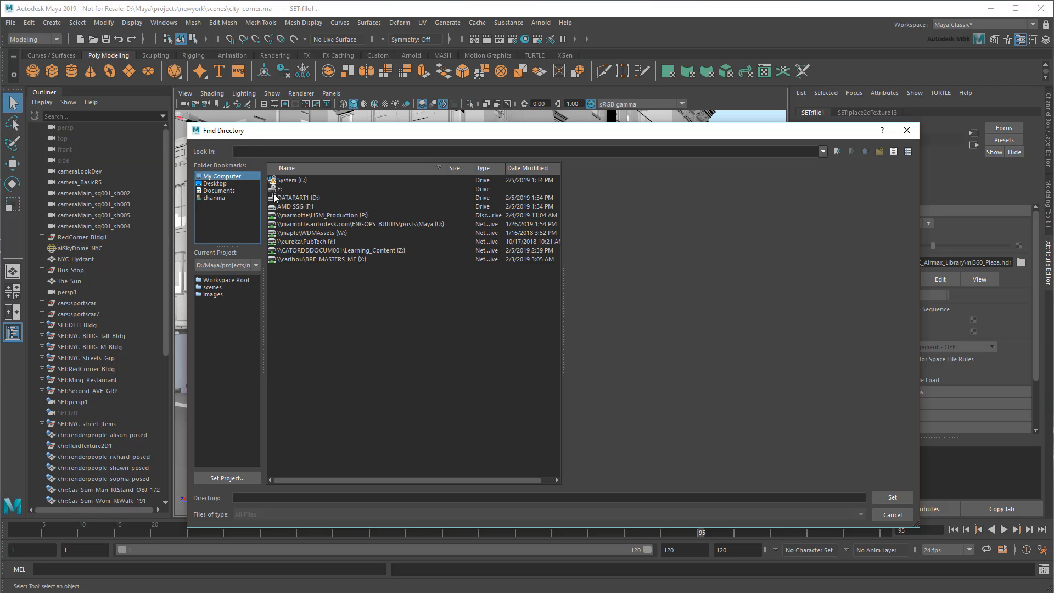
double_click(300, 206)
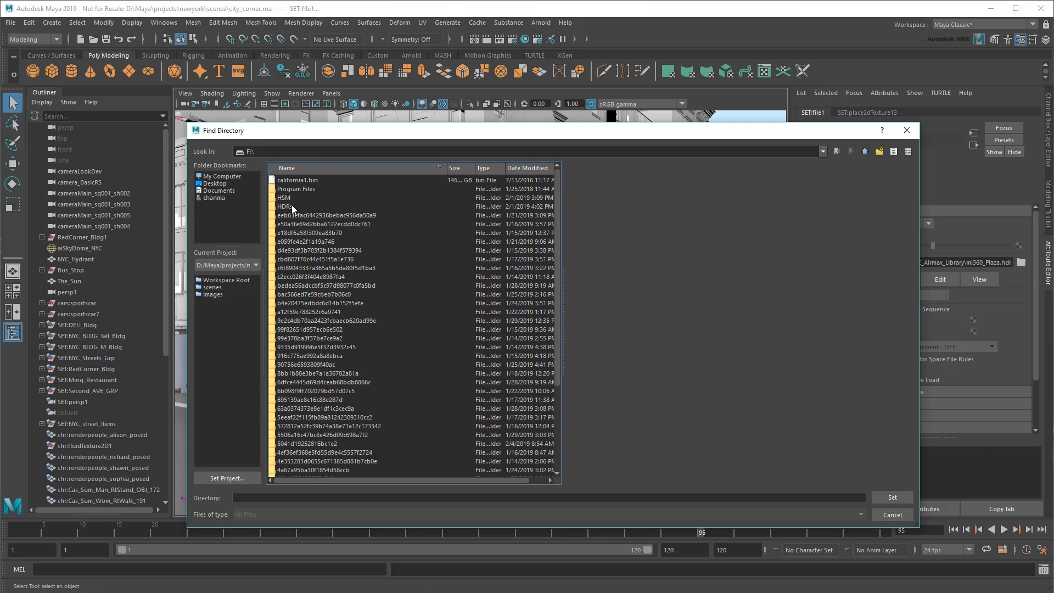
click(289, 206)
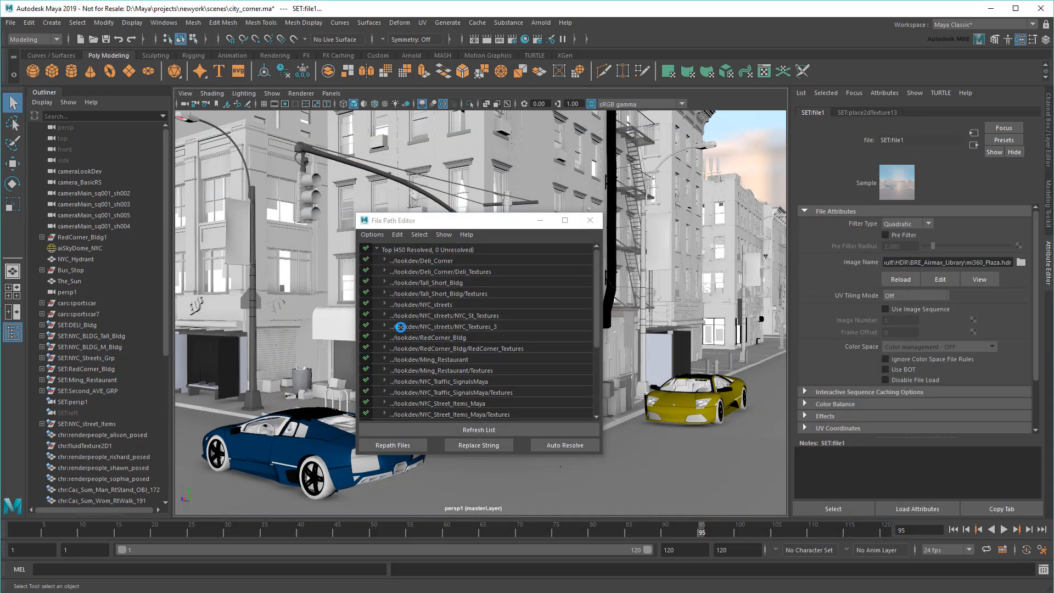
- Inspect aiSkyDome_NYC's HDR file node, then close Maya to trigger the save prompt
click(76, 248)
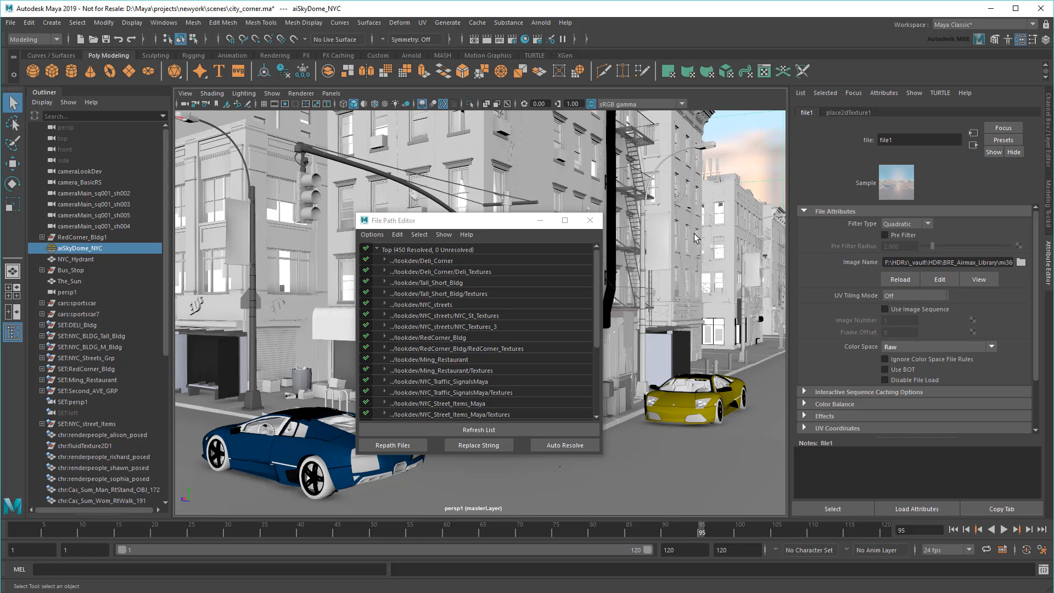
click(588, 221)
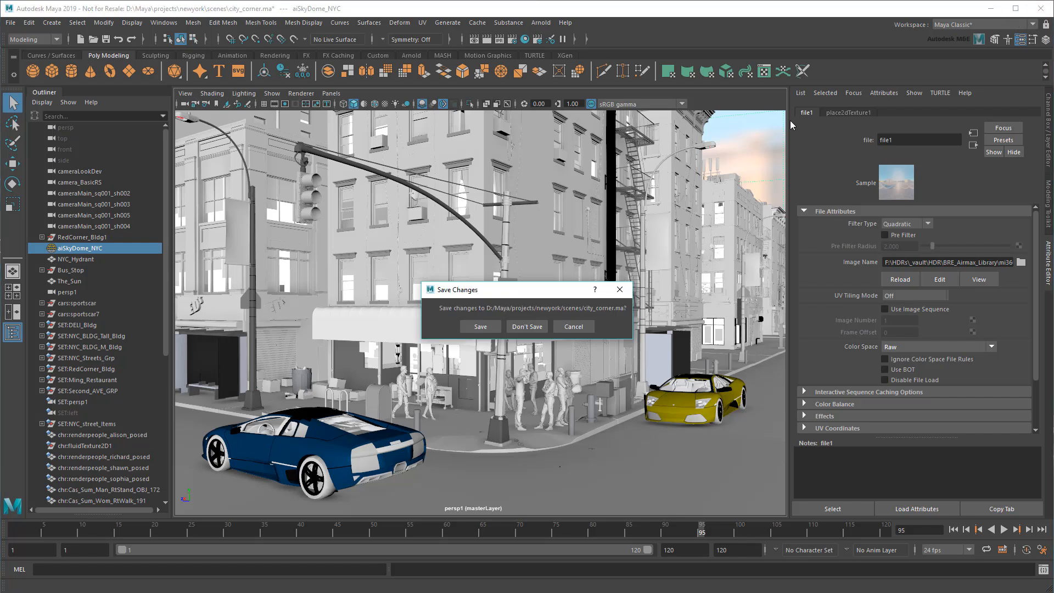
- Leave city_corner.ma unsaved and delete Maya's 2019 prefs folder to the Recycle Bin
click(526, 327)
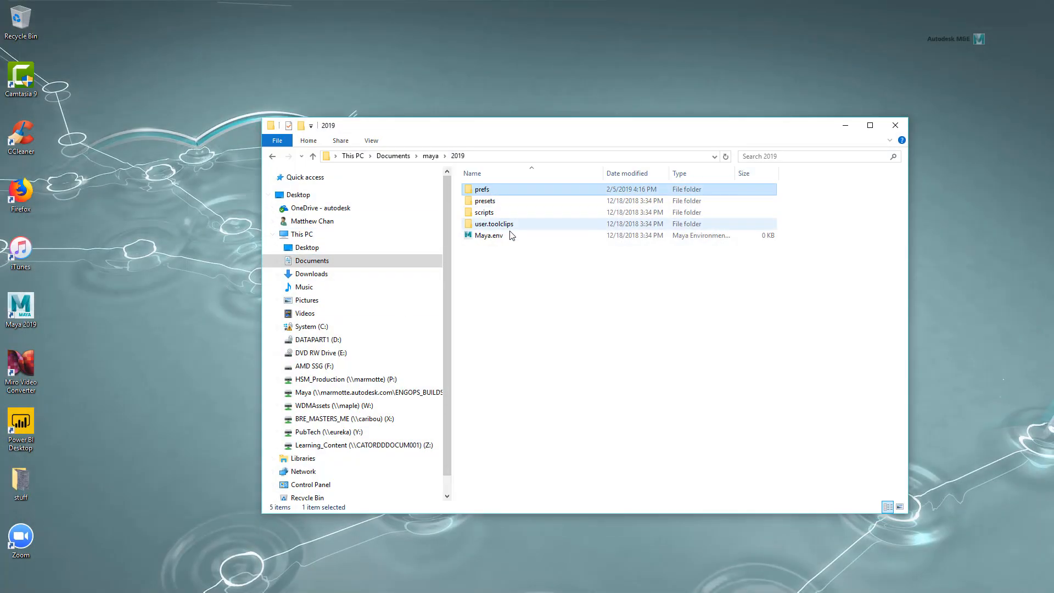
key(Delete)
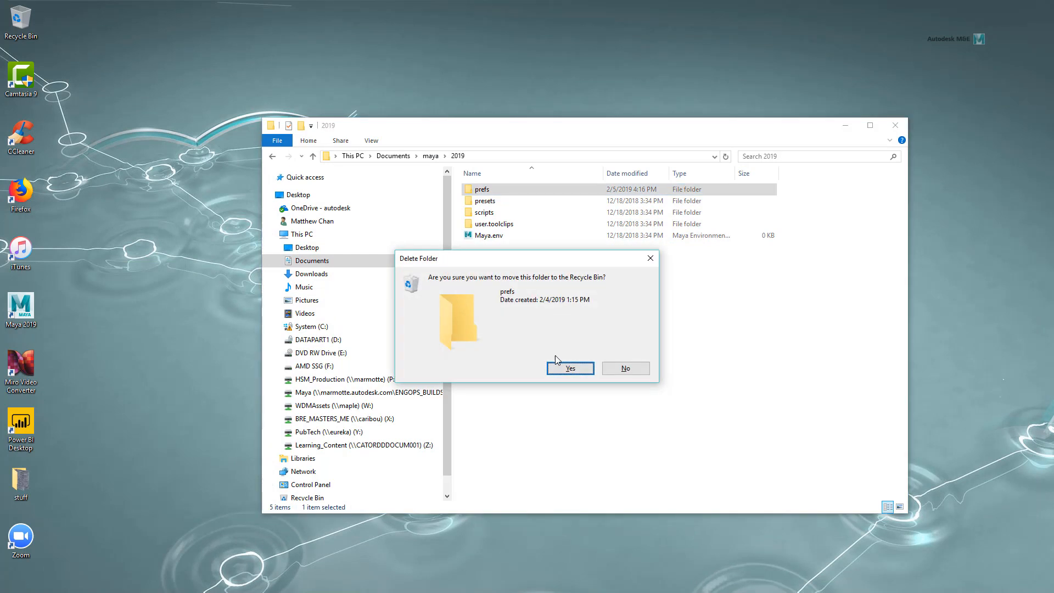
click(570, 368)
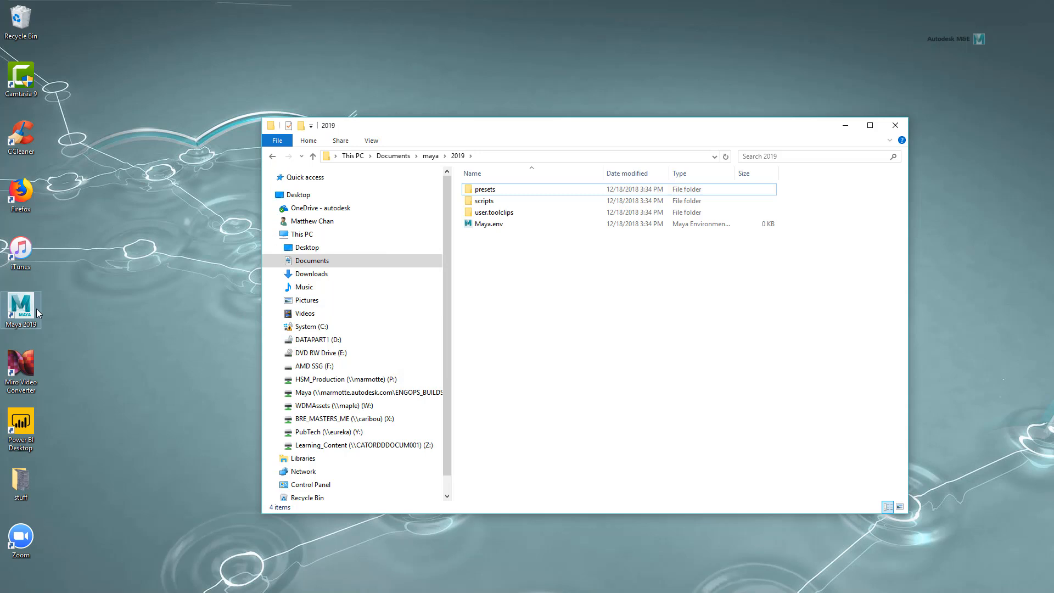
- Relaunch Maya 2019 with default preferences and What's New highlighting turned off
double_click(20, 306)
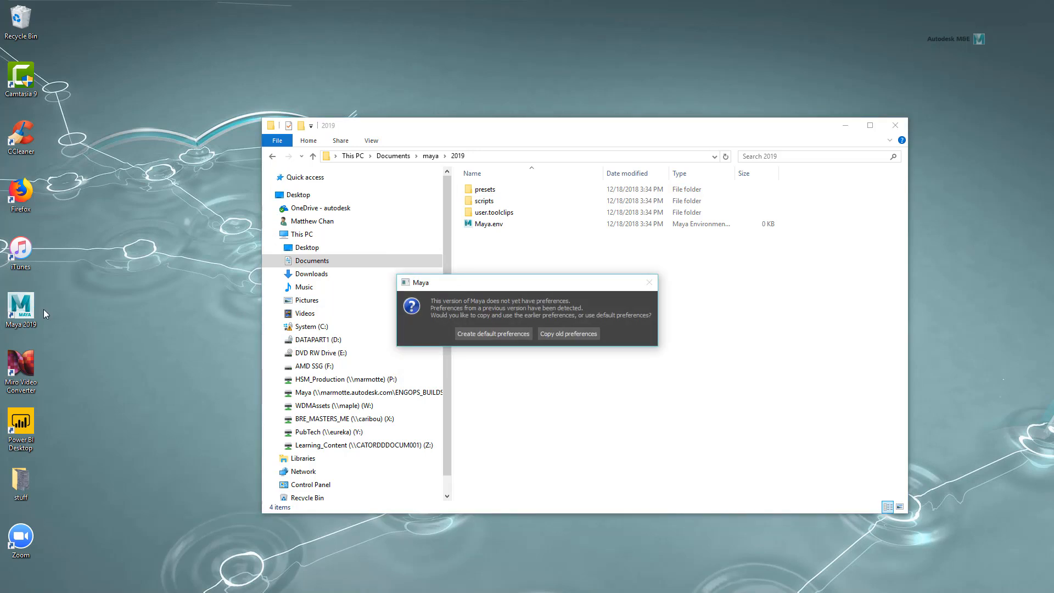
click(567, 333)
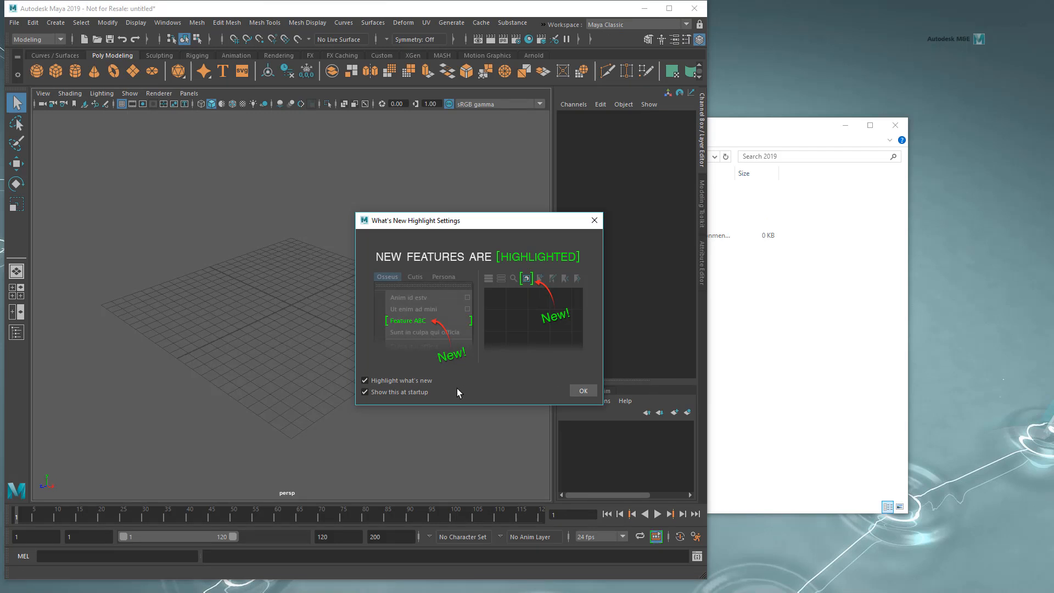
click(365, 380)
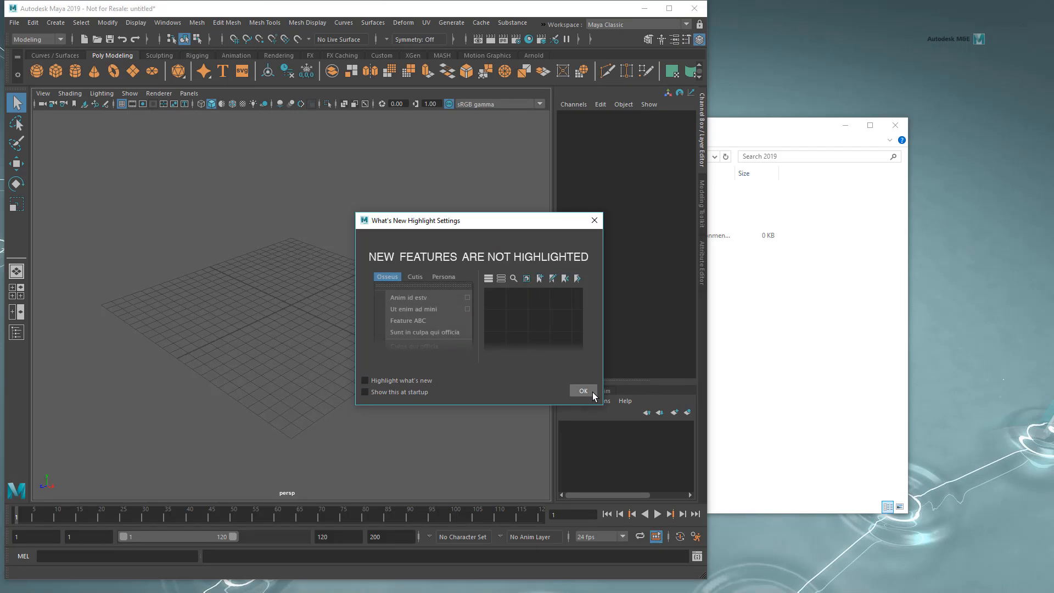
click(582, 390)
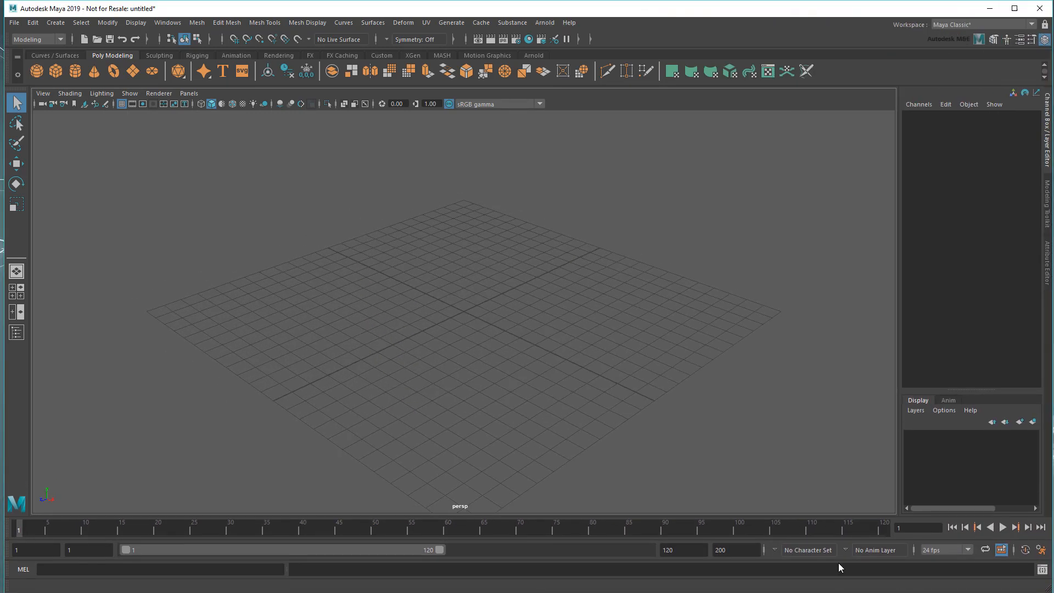
- Set newyork in the projects folder as the current Maya project
click(13, 22)
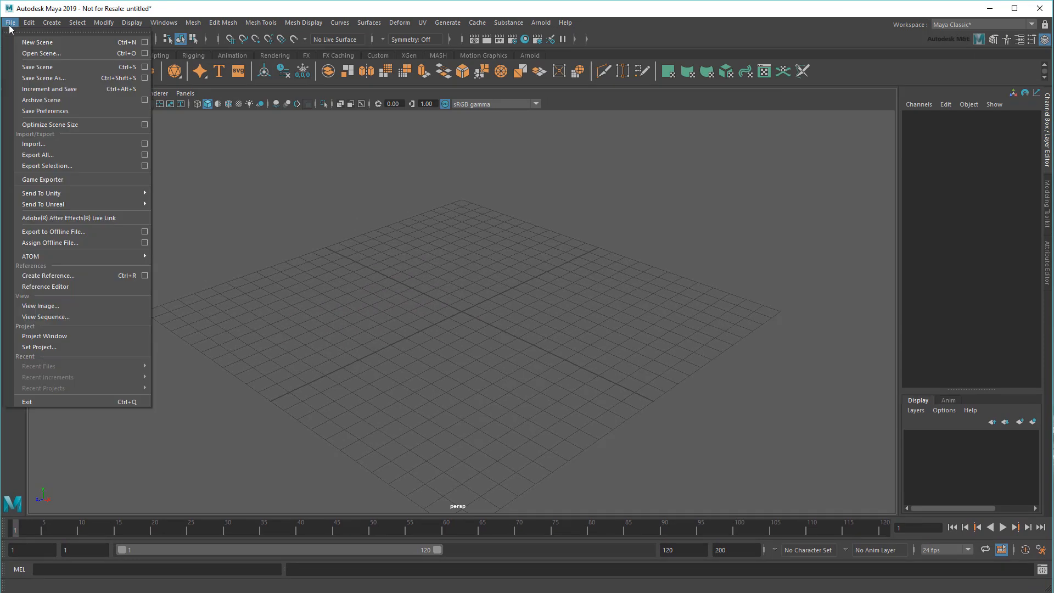
mouse_move(69, 346)
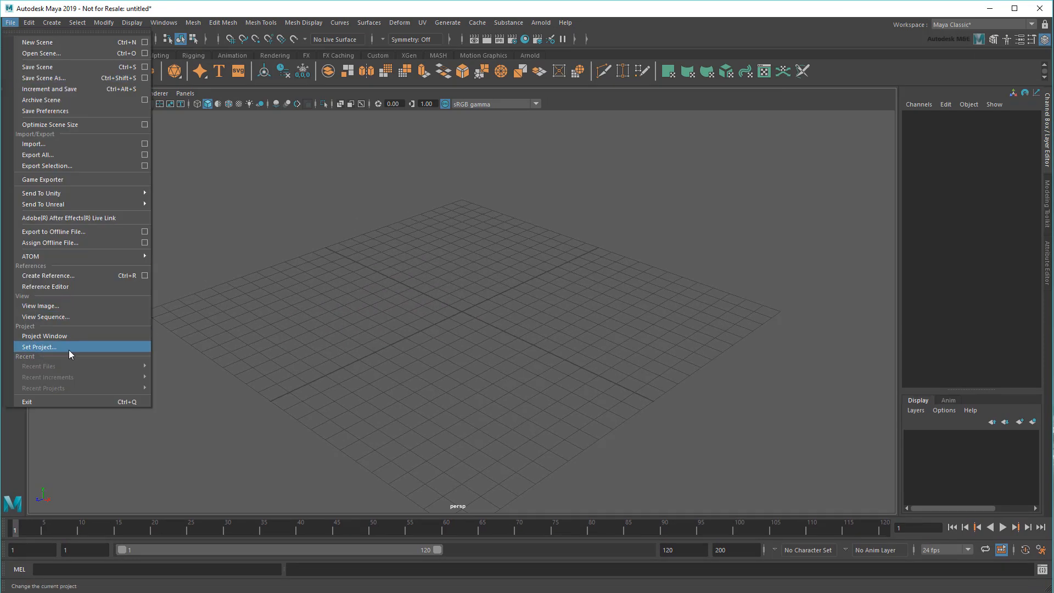
click(39, 346)
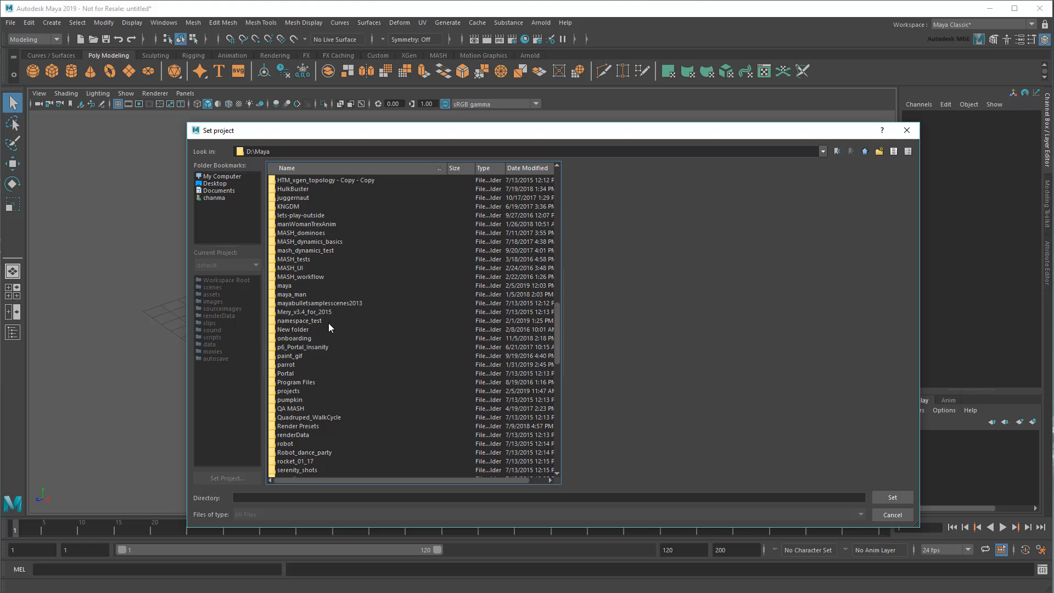
double_click(289, 391)
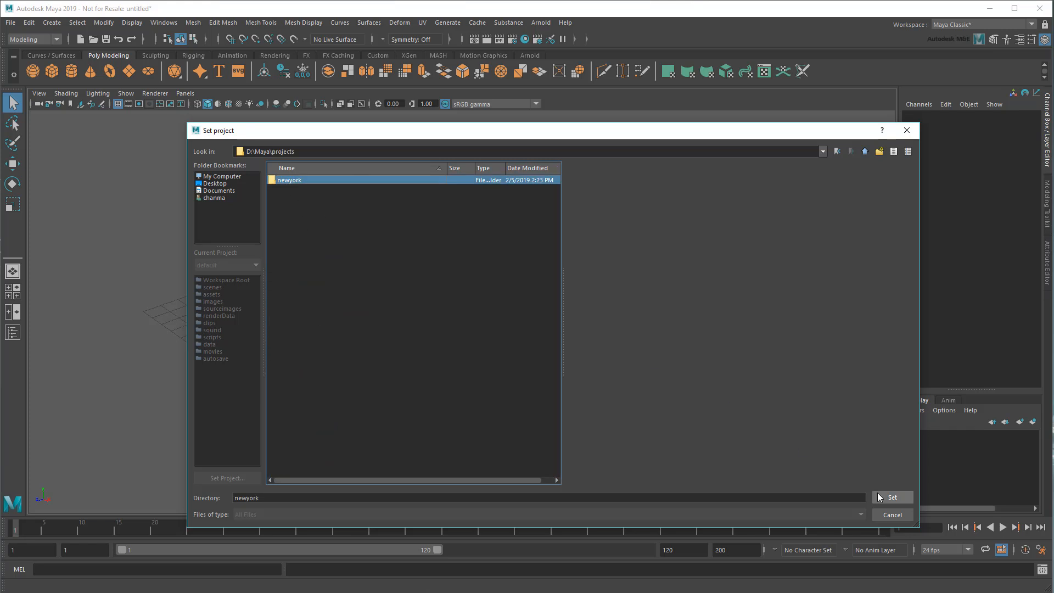
click(10, 22)
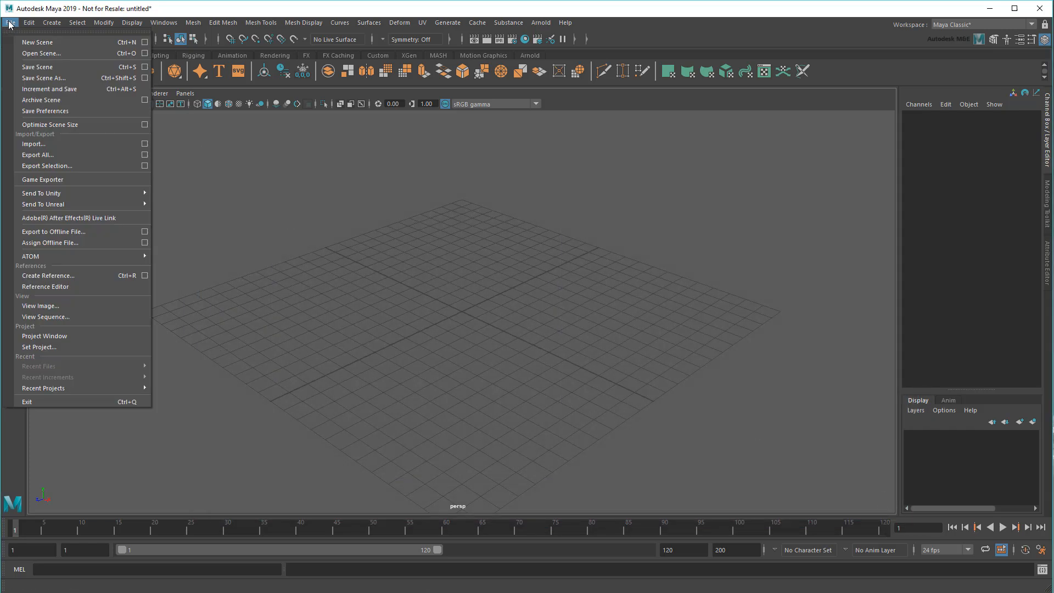
- Open city_corner.ma discarding the untitled scene, then start exiting Maya
click(40, 53)
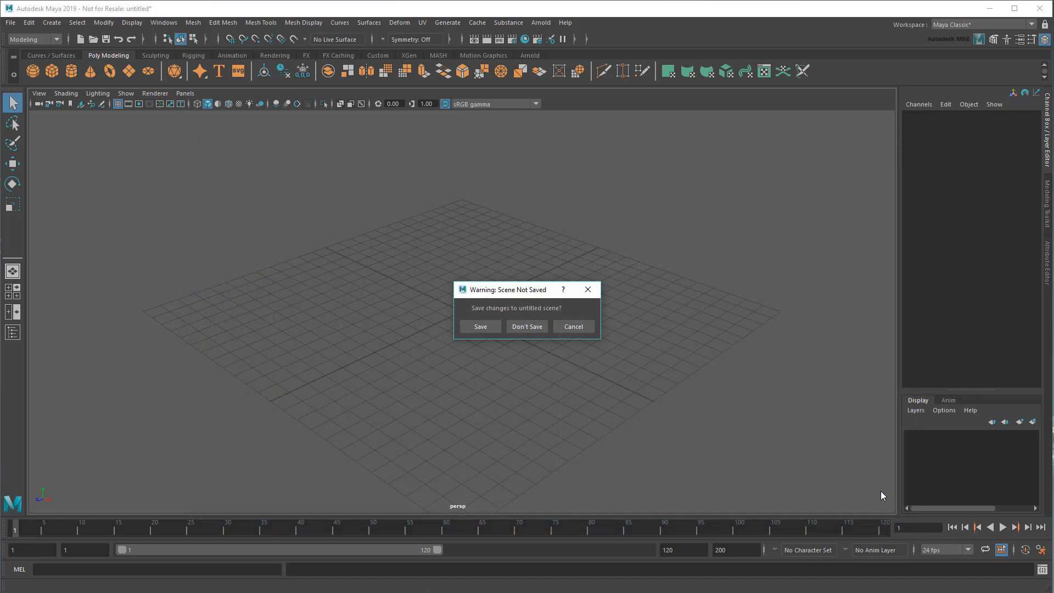
click(526, 326)
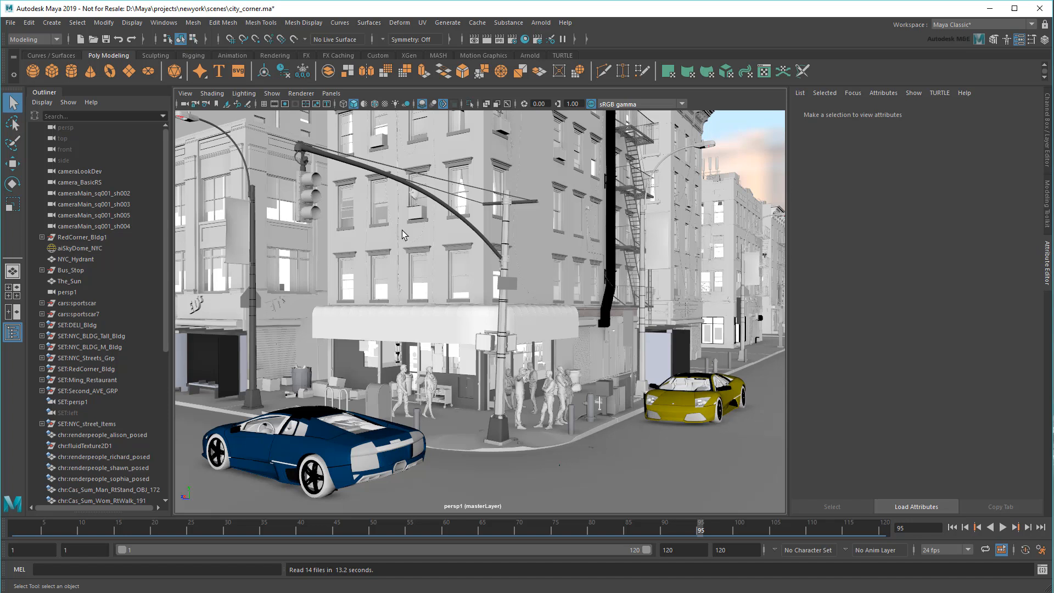
mouse_move(404, 235)
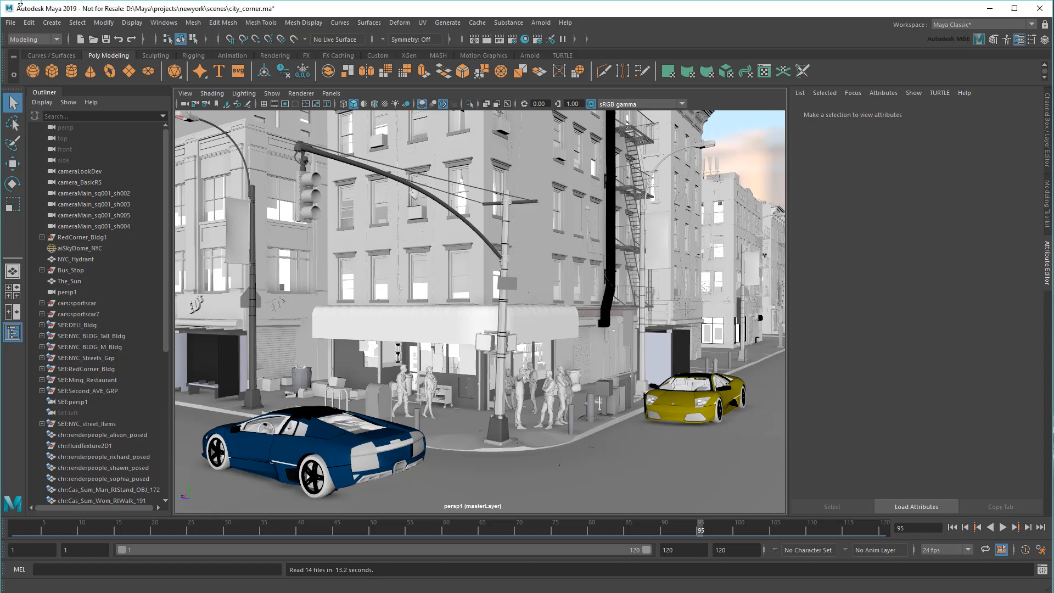
click(10, 22)
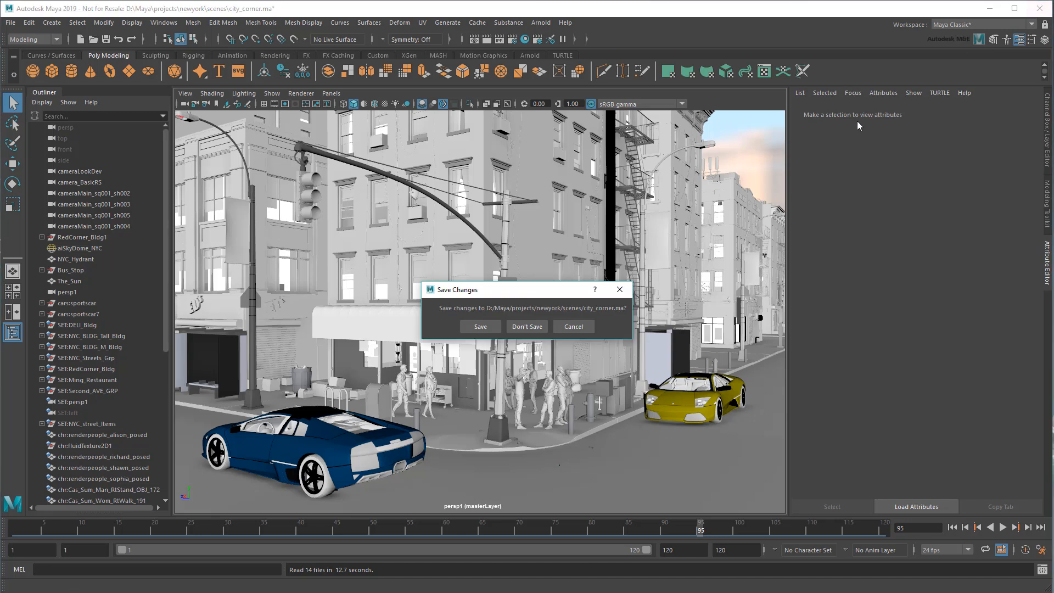
- Quit without saving, then open newyork/scenes/city_corner.ma as text in TextPad
click(527, 326)
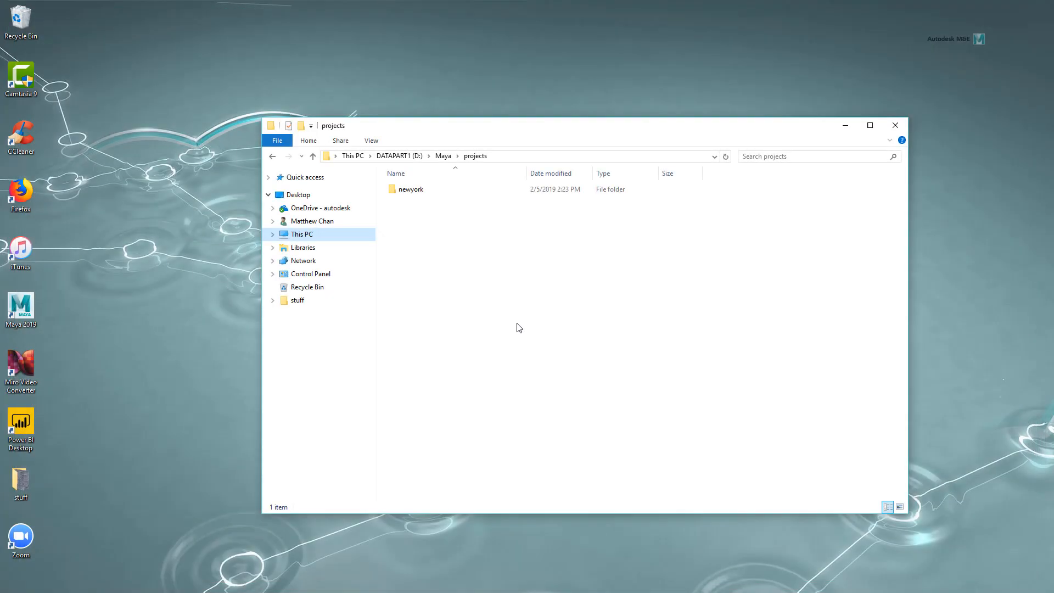
double_click(410, 188)
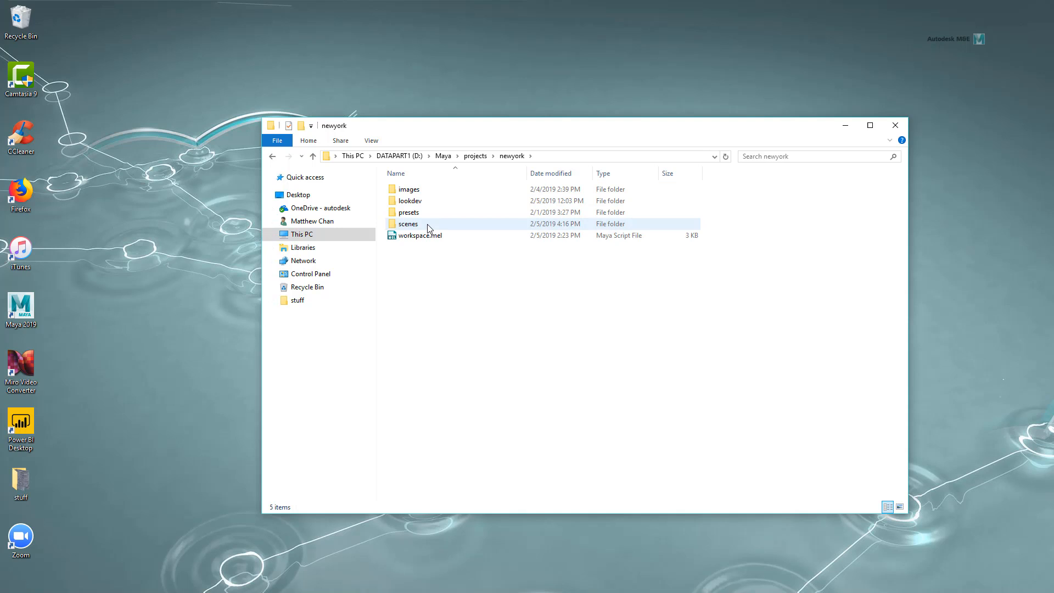
right_click(421, 200)
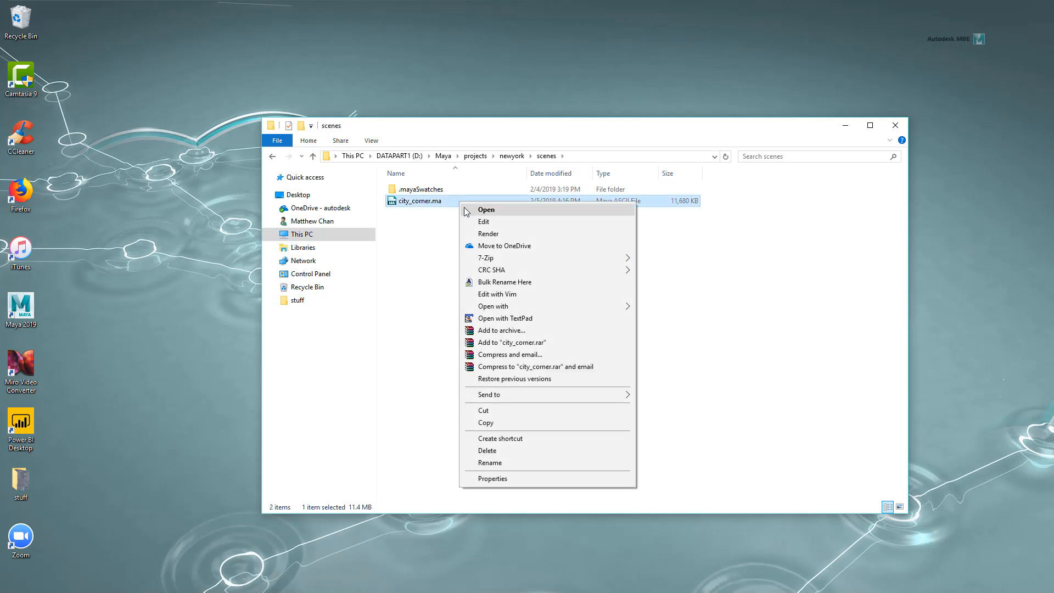
click(505, 318)
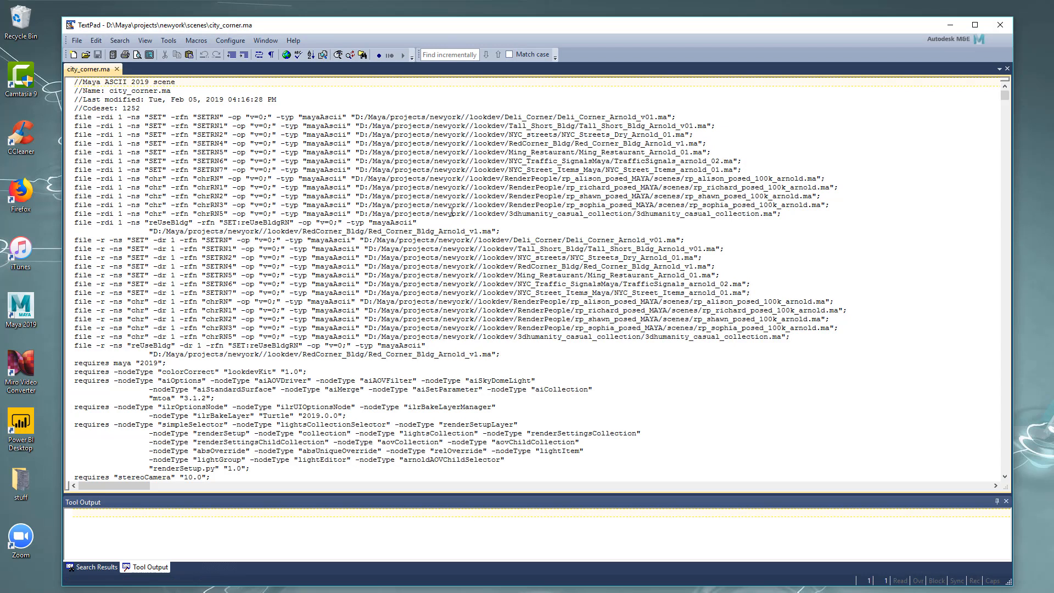
- Replace every D:/Maya/projects/newyork/ prefix with nothing, leaving relative lookdev paths
click(118, 41)
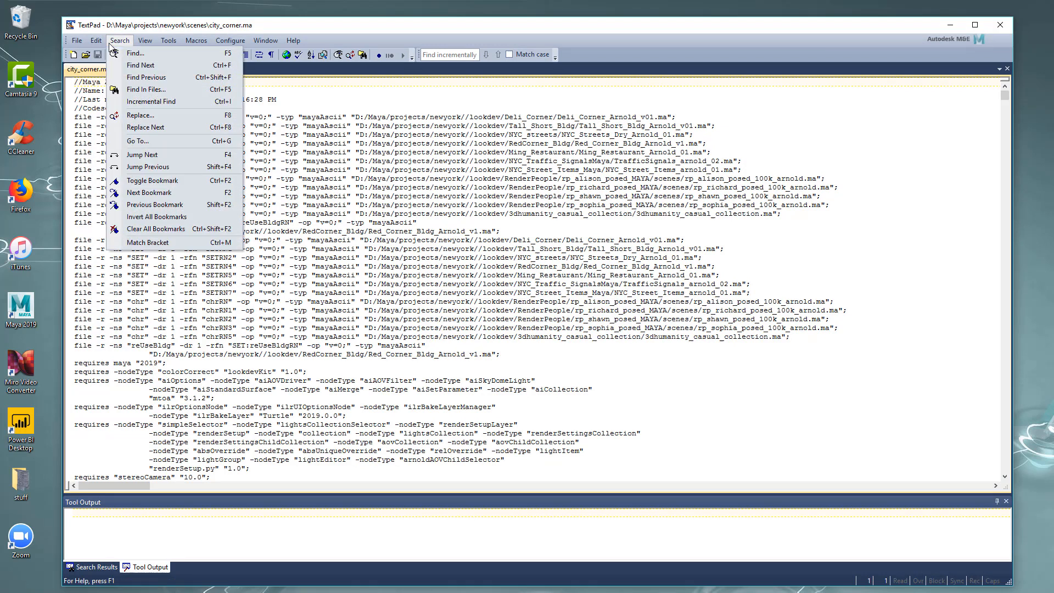
click(140, 115)
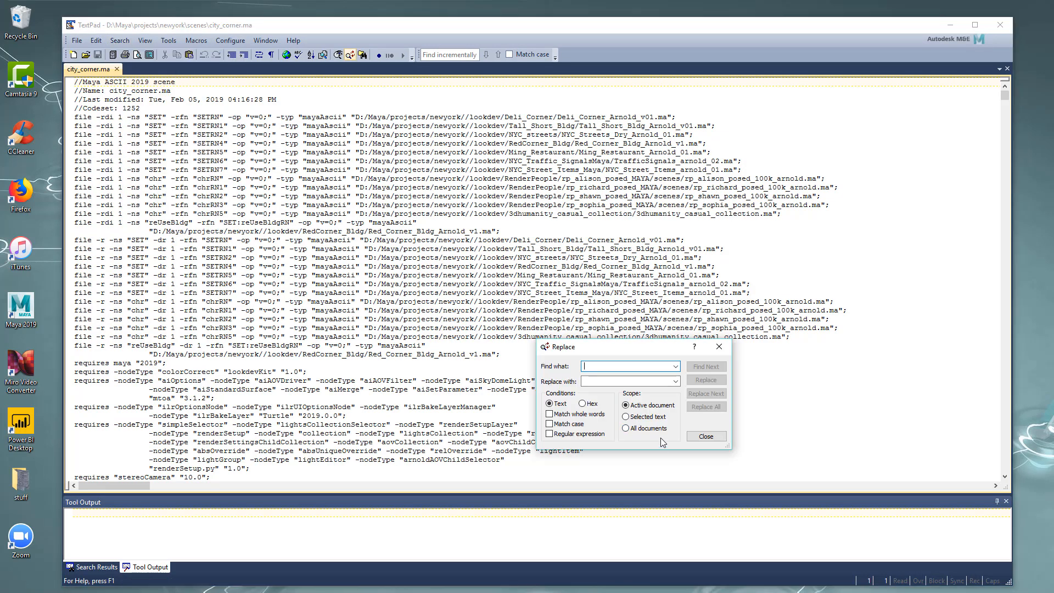
text(D:/Maya/projects/newyork//)
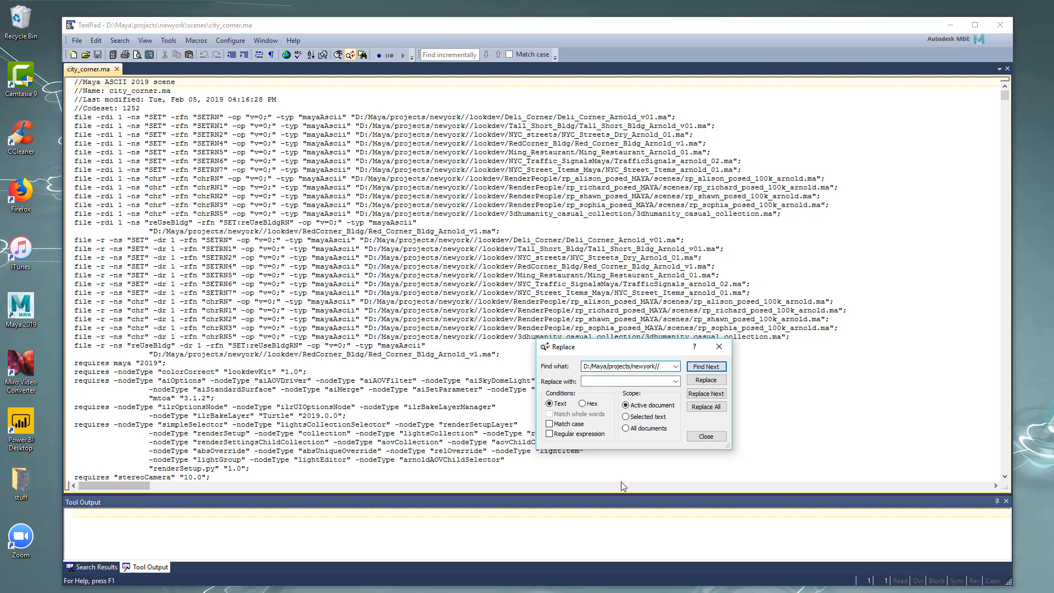
click(705, 366)
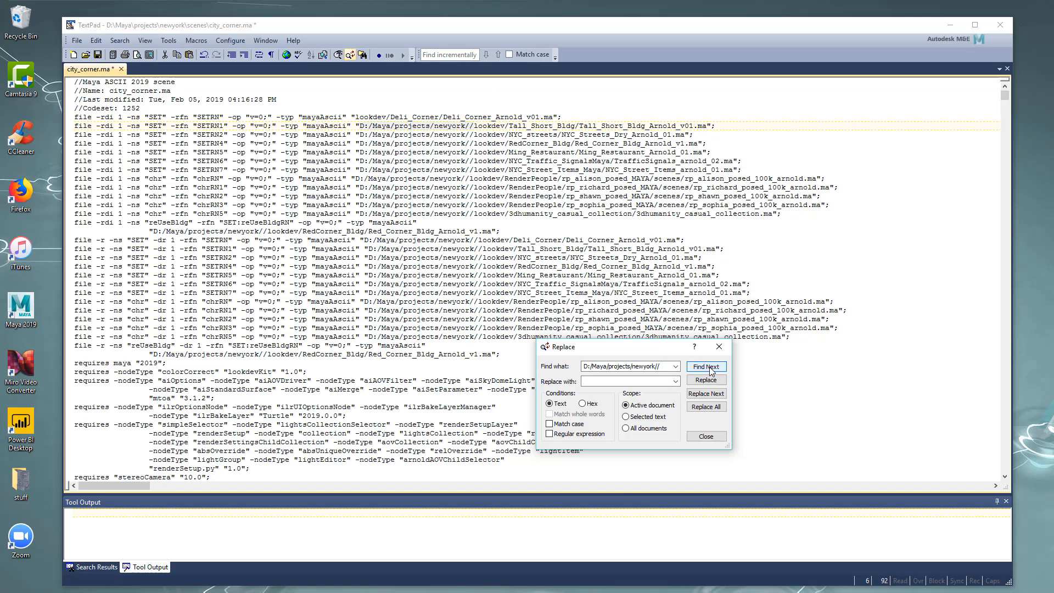
click(705, 406)
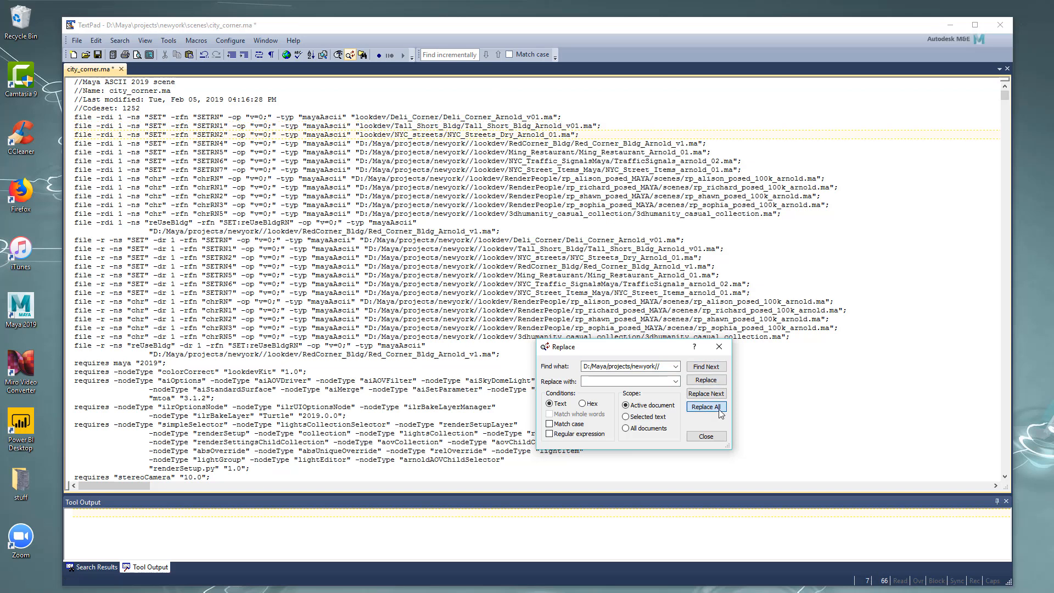
click(706, 406)
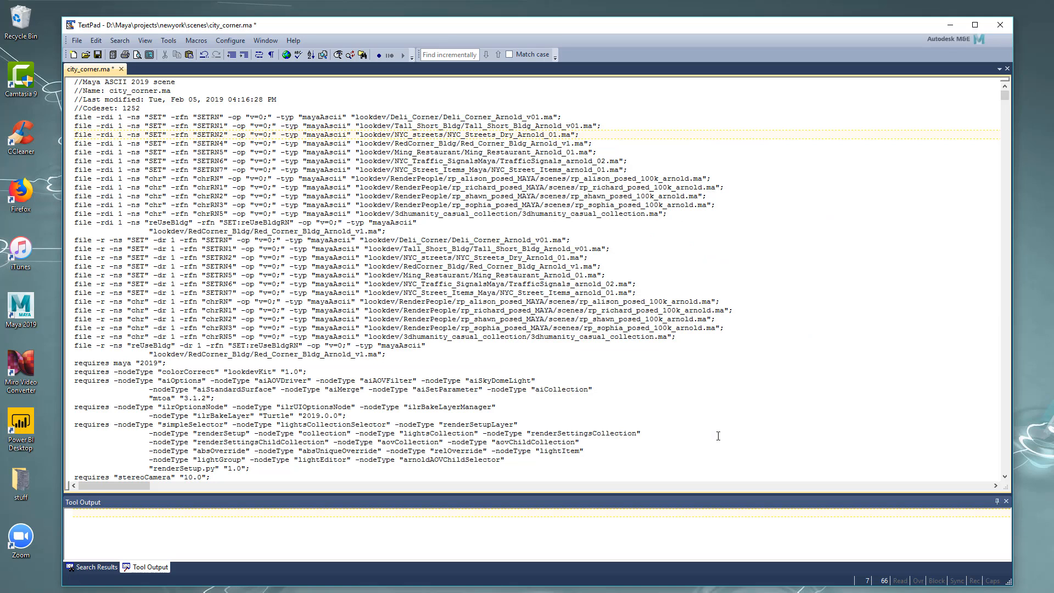
- Save the edited scene text as city_corner2.ma in the scenes folder
click(76, 40)
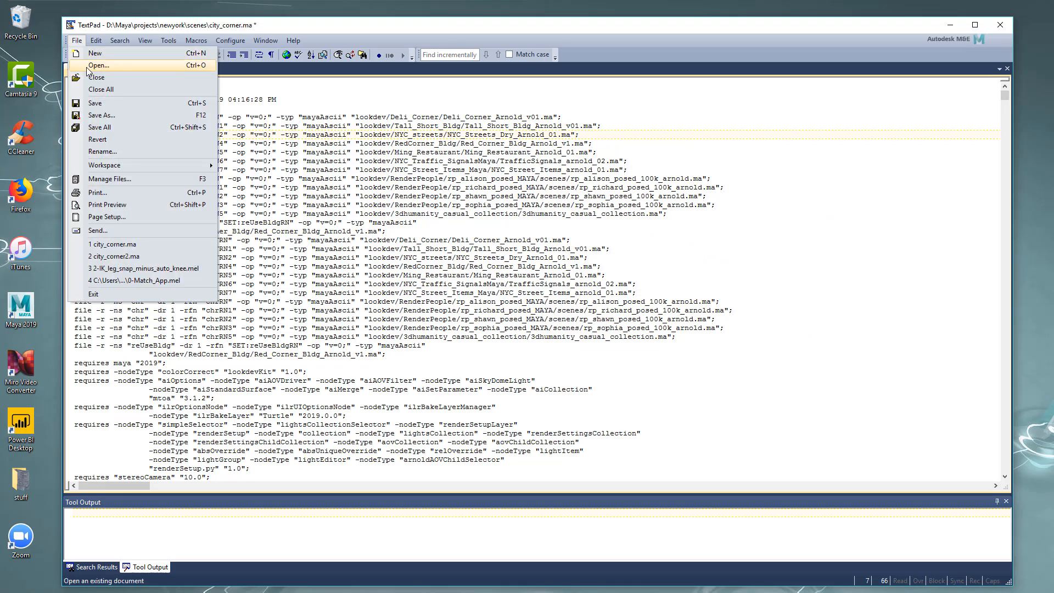
click(101, 114)
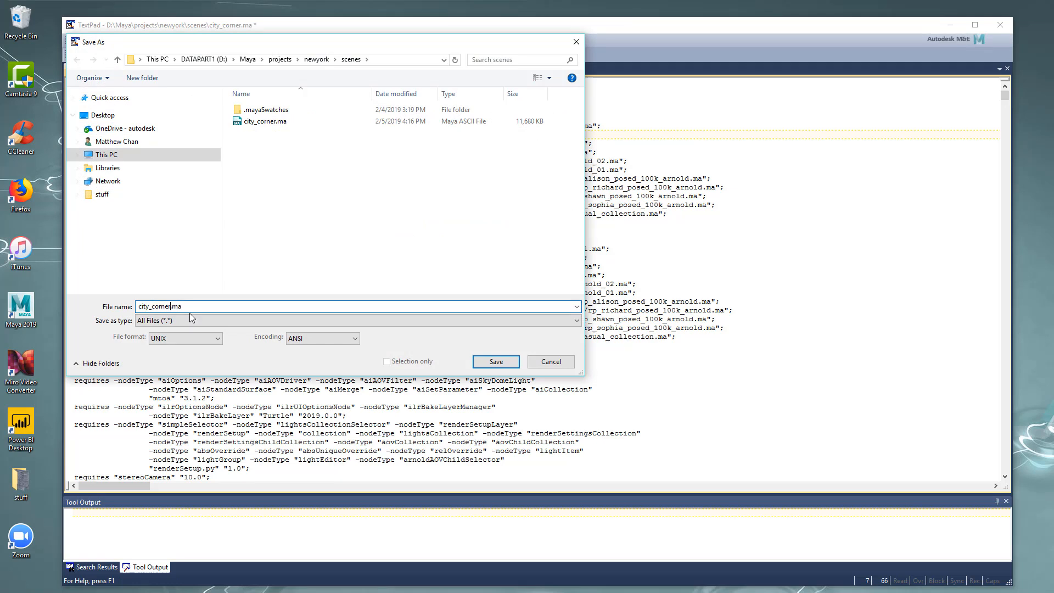
click(495, 361)
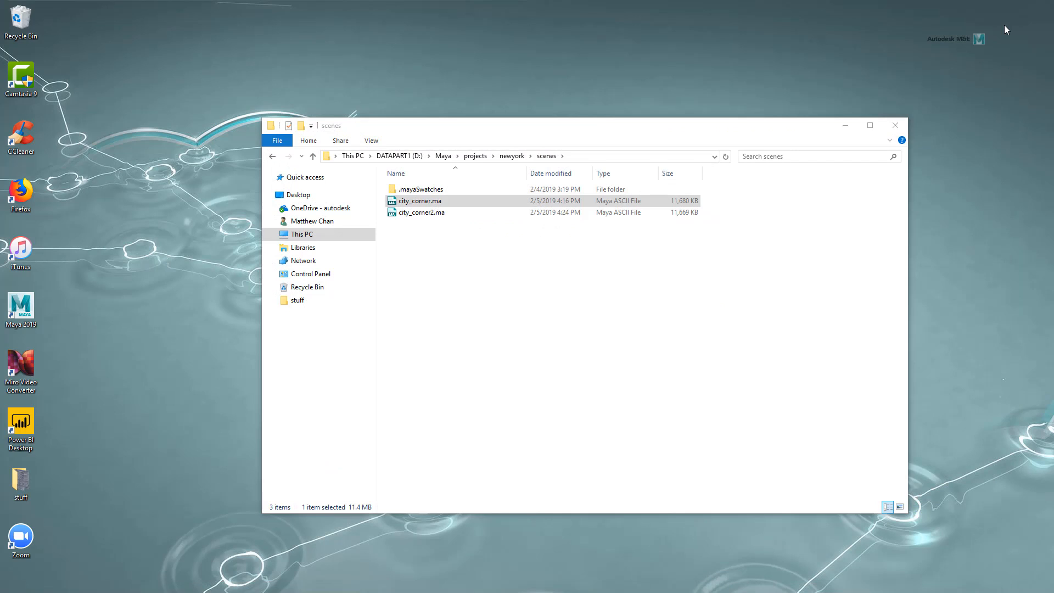
- Open city_corner2.ma from the scenes folder in Maya 2019
click(421, 212)
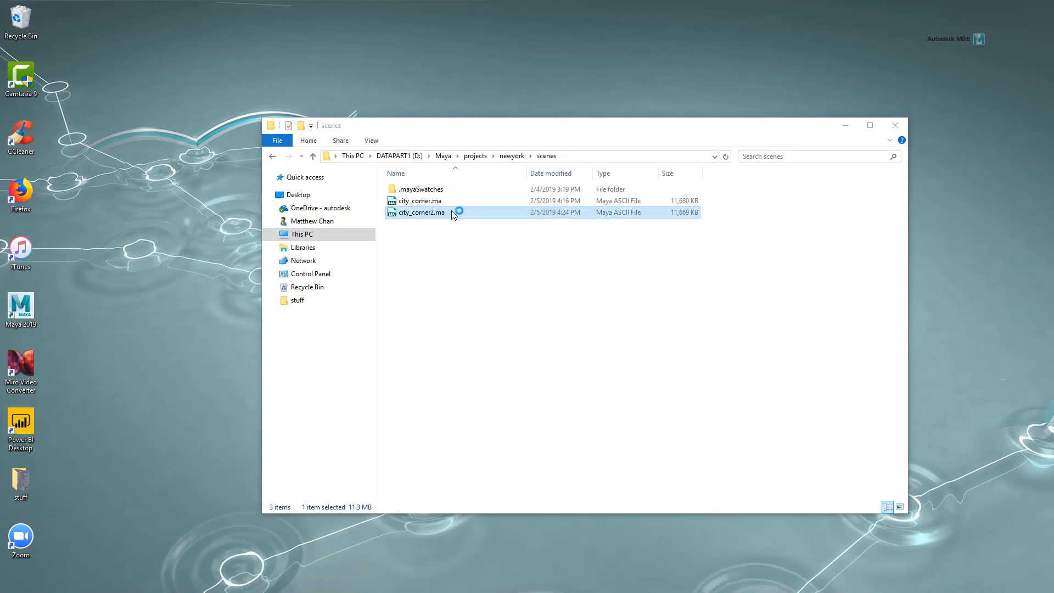
double_click(421, 212)
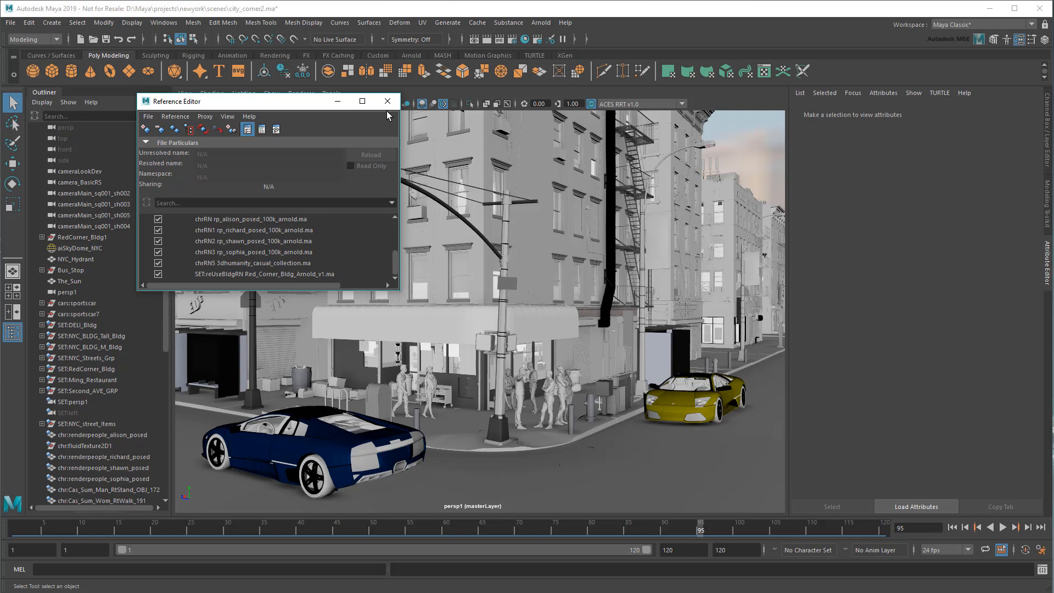
- Close the Reference Editor after confirming city_corner2.ma's references are loaded
click(387, 101)
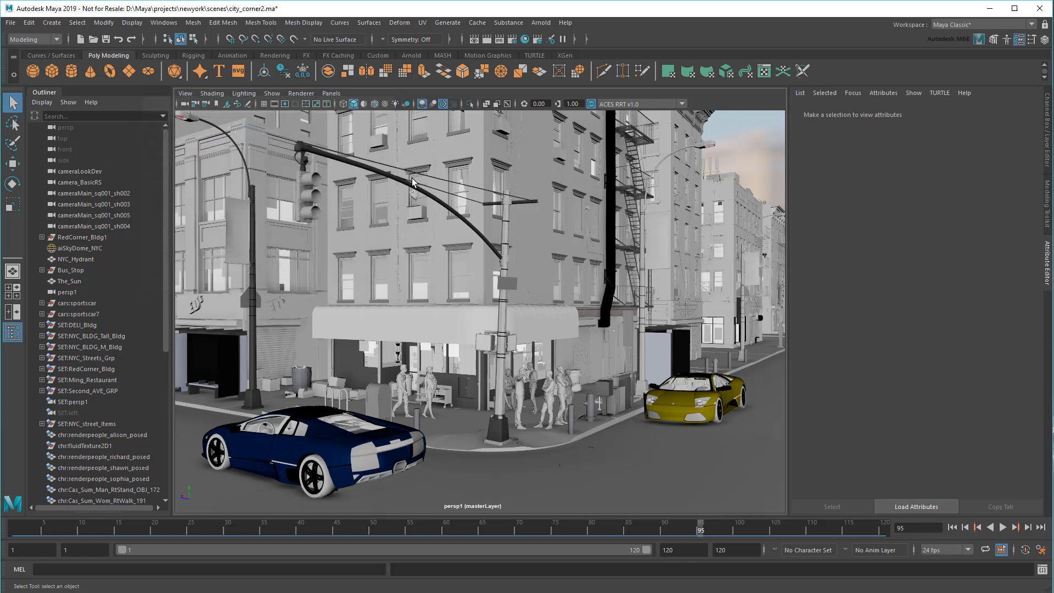